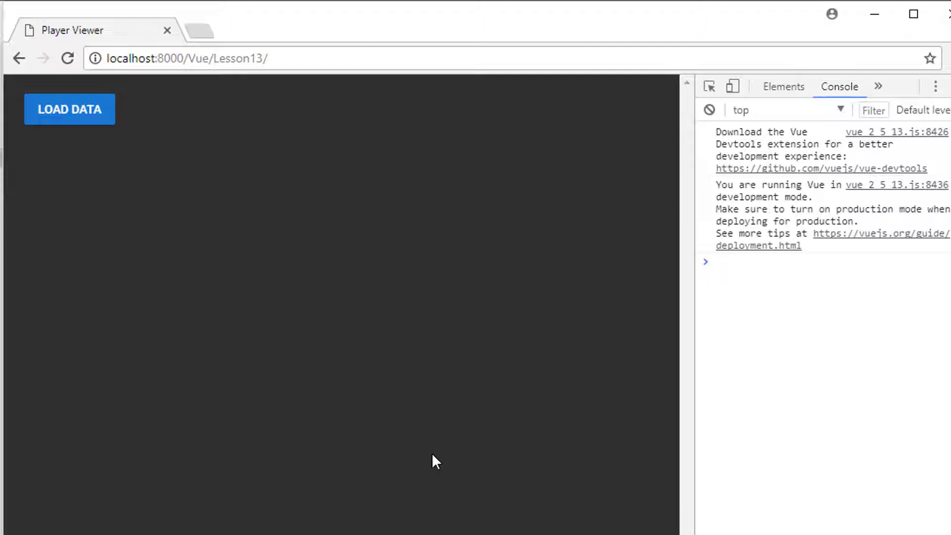
Load the data, list Germany's players, and open the placeholder dialog from a player row
{"action": "left_click", "coordinate": [70, 109]}
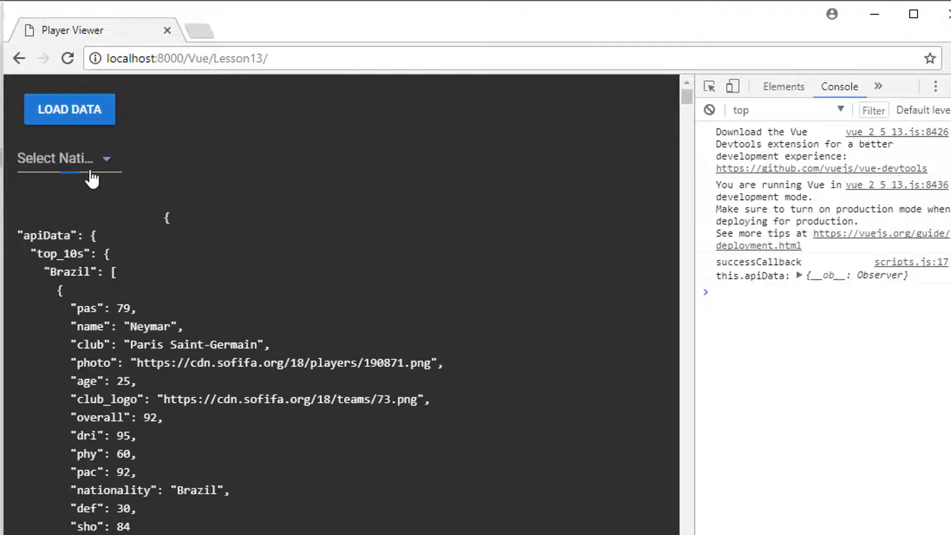
{"action": "left_click", "coordinate": [67, 158]}
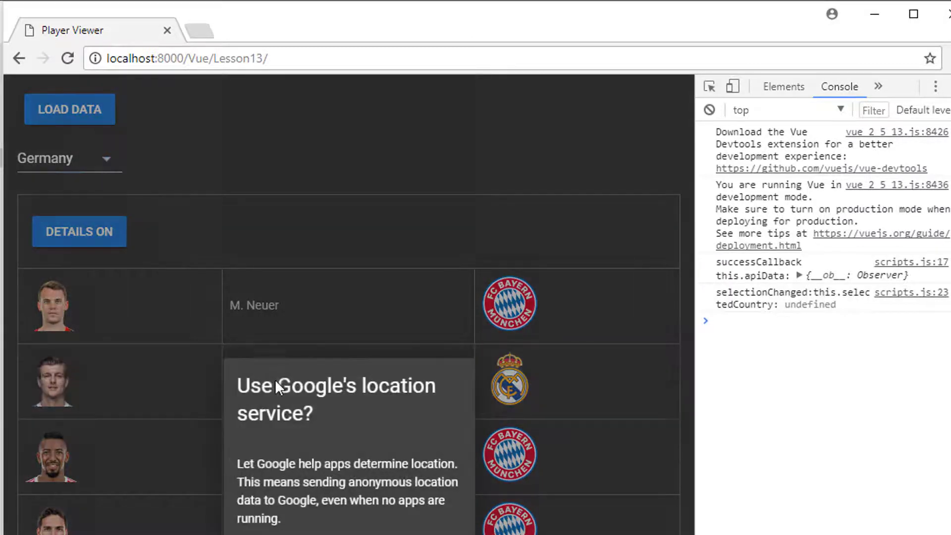
{"action": "double_click", "coordinate": [273, 385]}
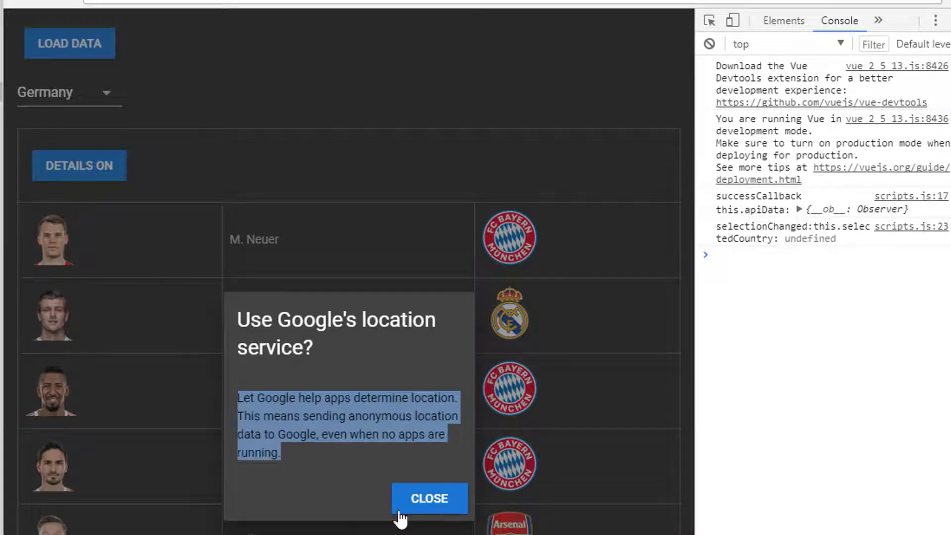
{"action": "mouse_move", "coordinate": [429, 401]}
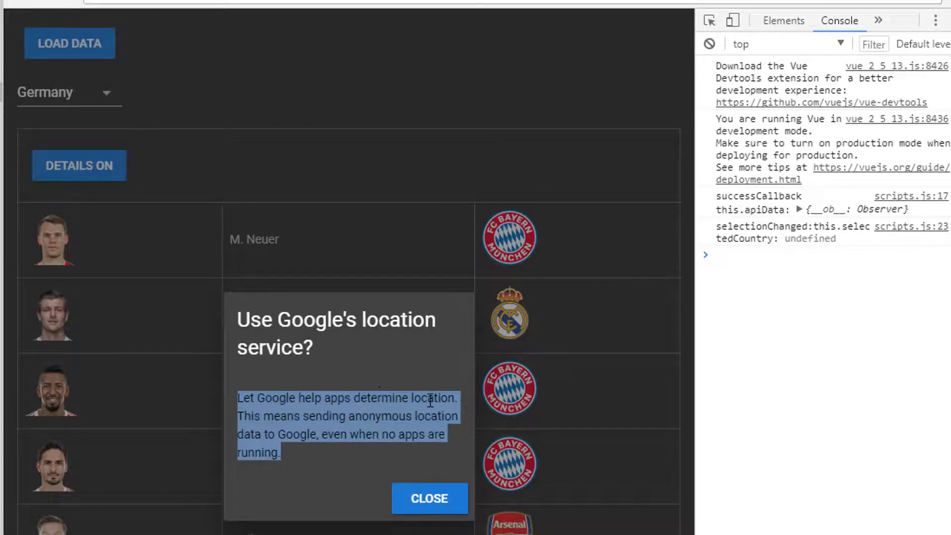
{"action": "left_click", "coordinate": [428, 498]}
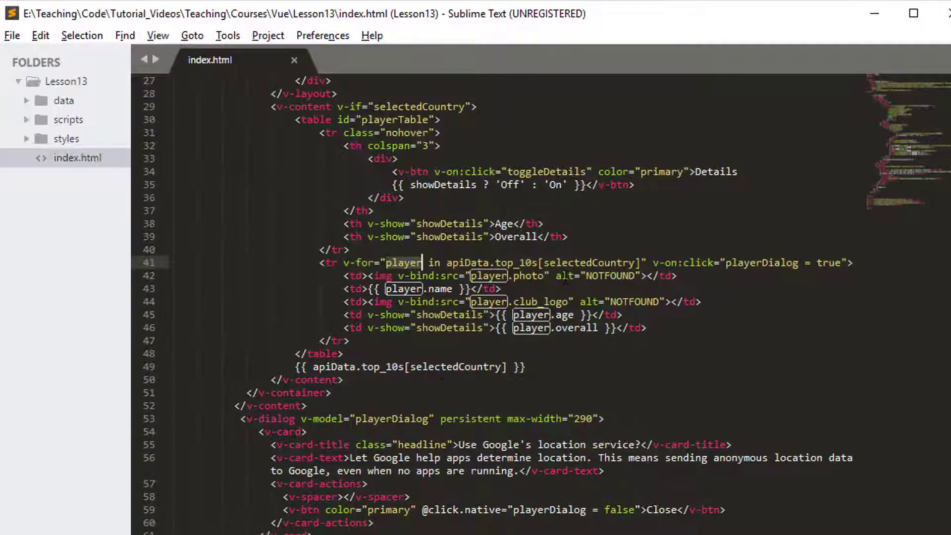
Change the player row's v-on:click to call openPlayerDialog(player) in index.html
{"action": "scroll", "scroll_direction": "up", "scroll_amount": 3}
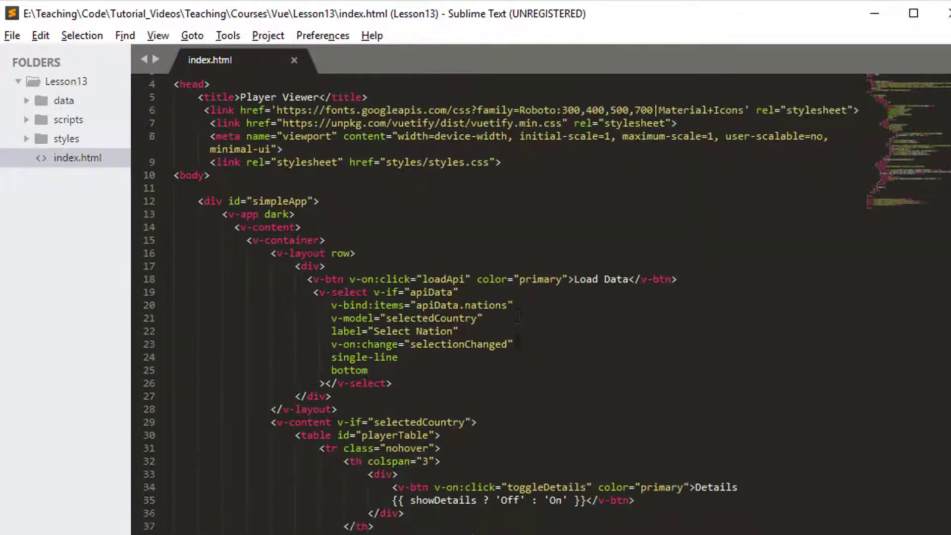
{"action": "scroll", "scroll_direction": "down", "scroll_amount": 3}
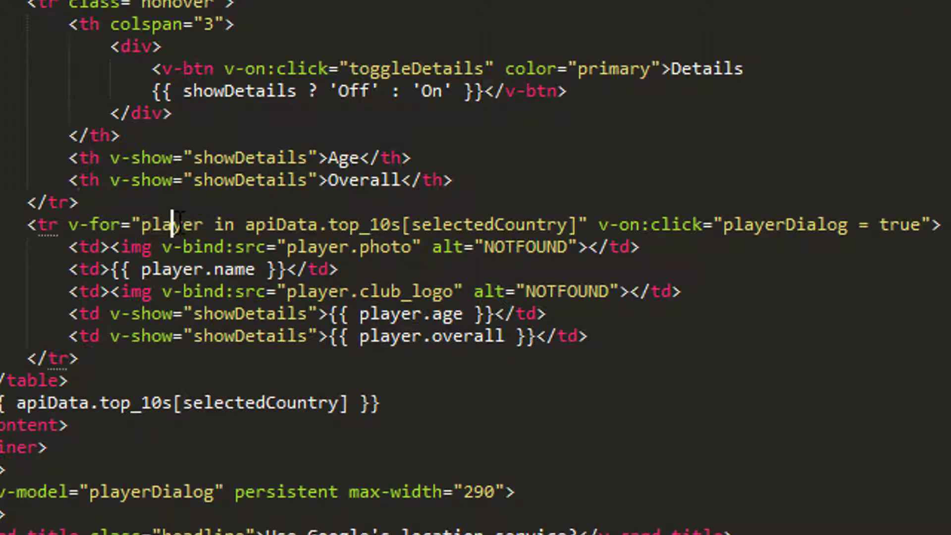
{"action": "double_click", "coordinate": [172, 224]}
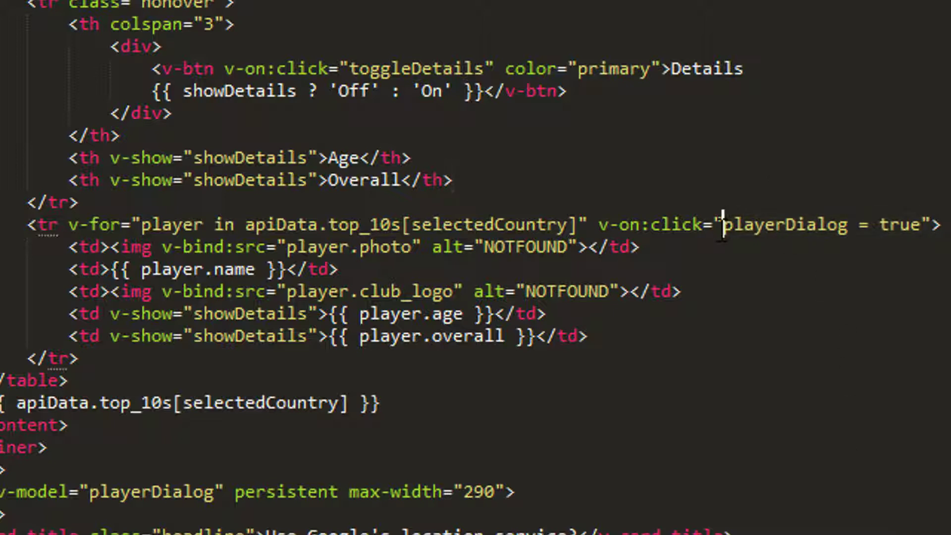
{"action": "type", "text": "openPlayerDialog"}
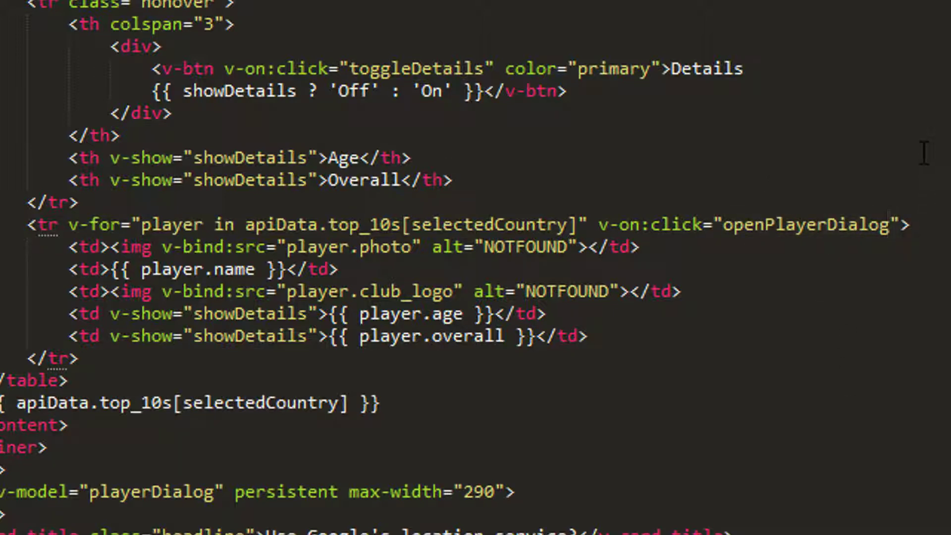
{"action": "type", "text": "(player"}
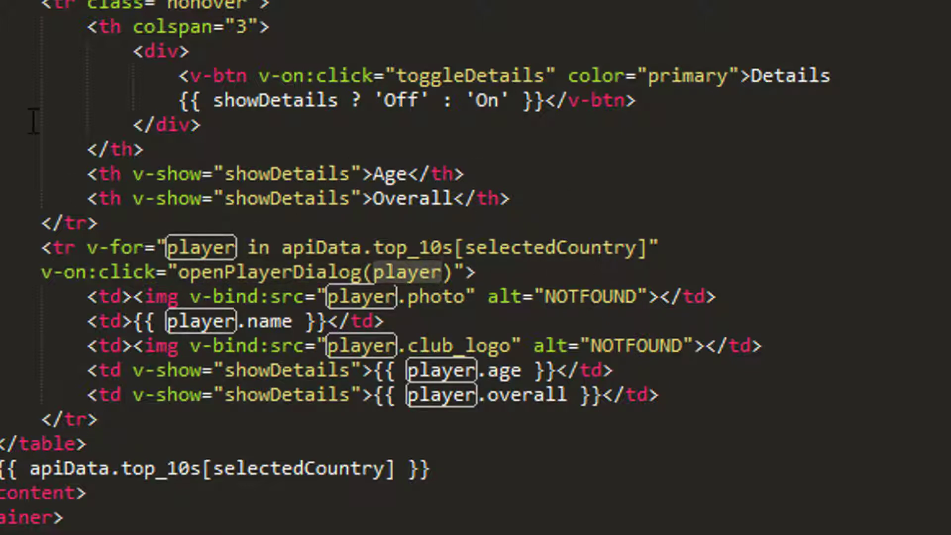
{"action": "mouse_move", "coordinate": [35, 87]}
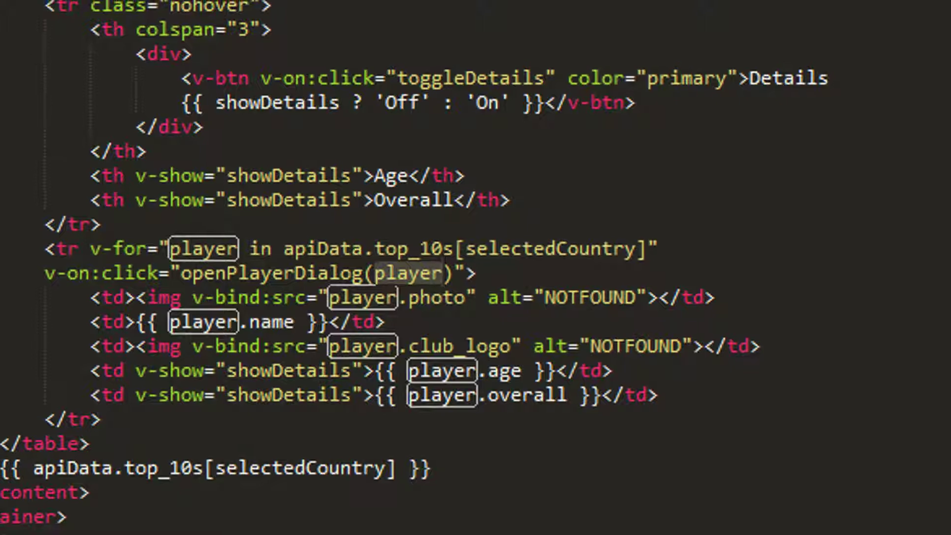
Add an empty openPlayerDialog: function(player) { } stub after toggleDetails in scripts.js
{"action": "left_click", "coordinate": [245, 18]}
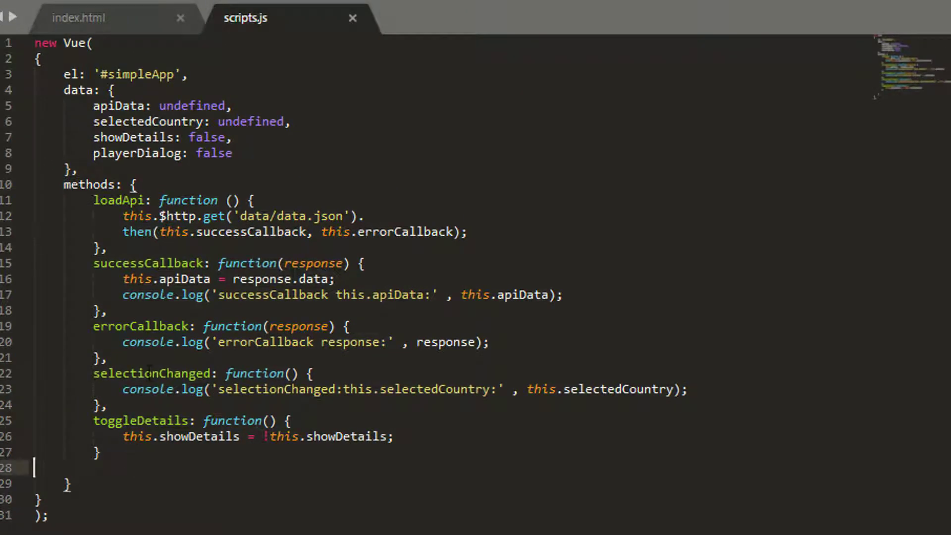
{"action": "type", "text": ","}
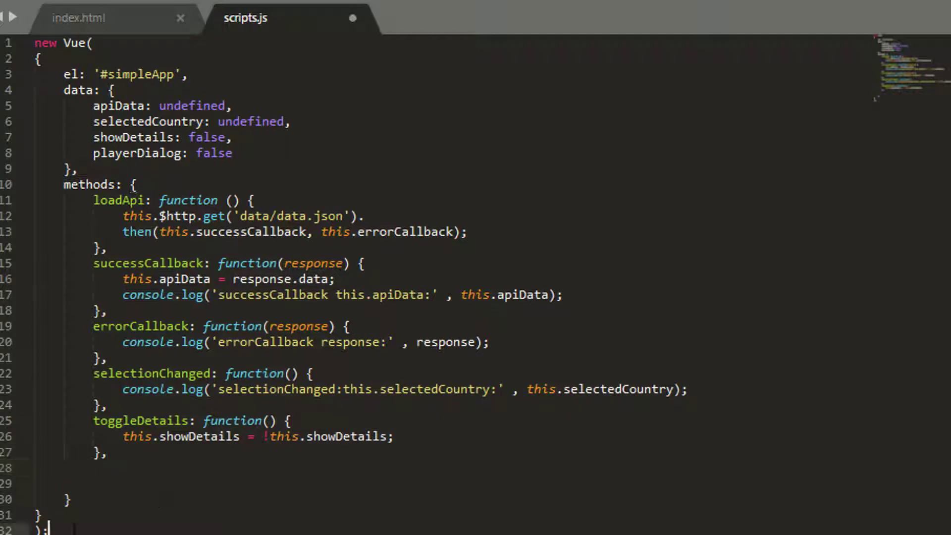
{"action": "scroll", "scroll_direction": "down", "scroll_amount": 3}
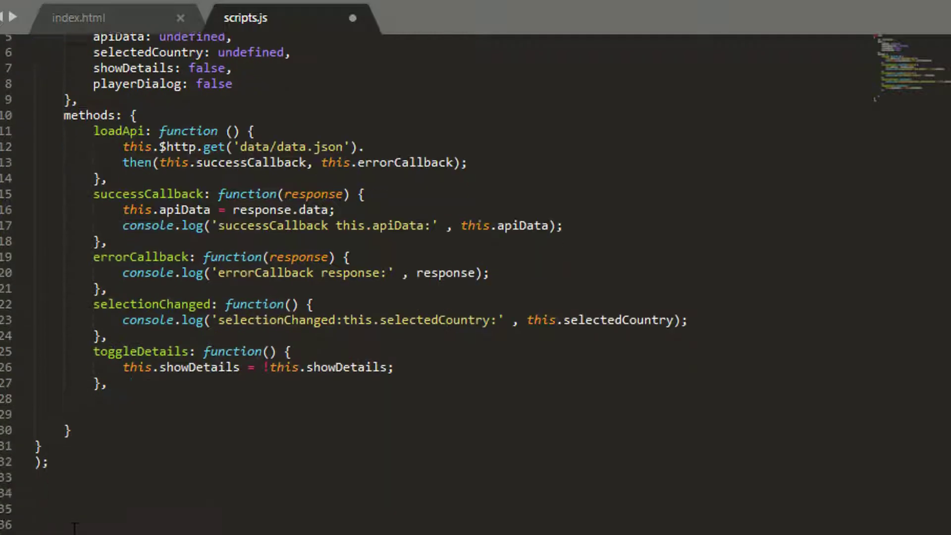
{"action": "scroll", "scroll_direction": "down", "scroll_amount": 3}
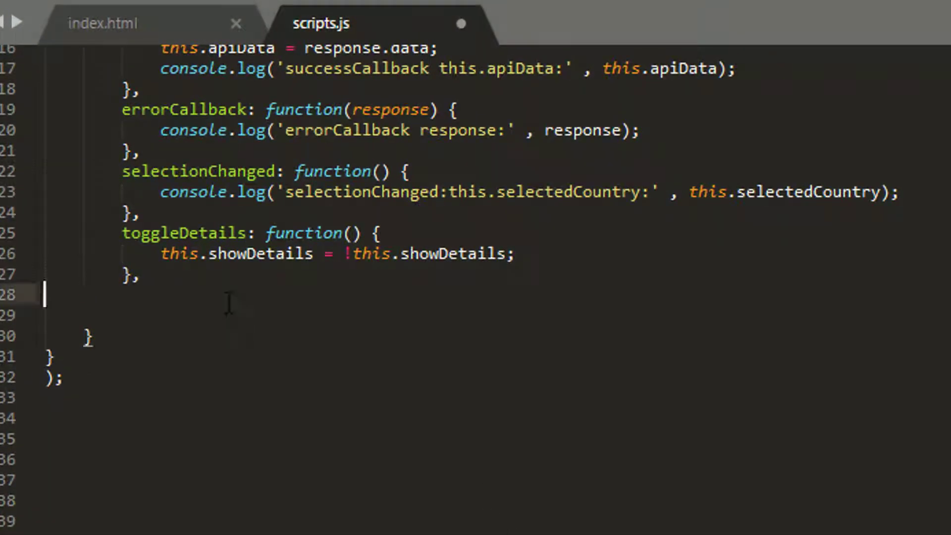
{"action": "type", "text": "openPlayerDialog:"}
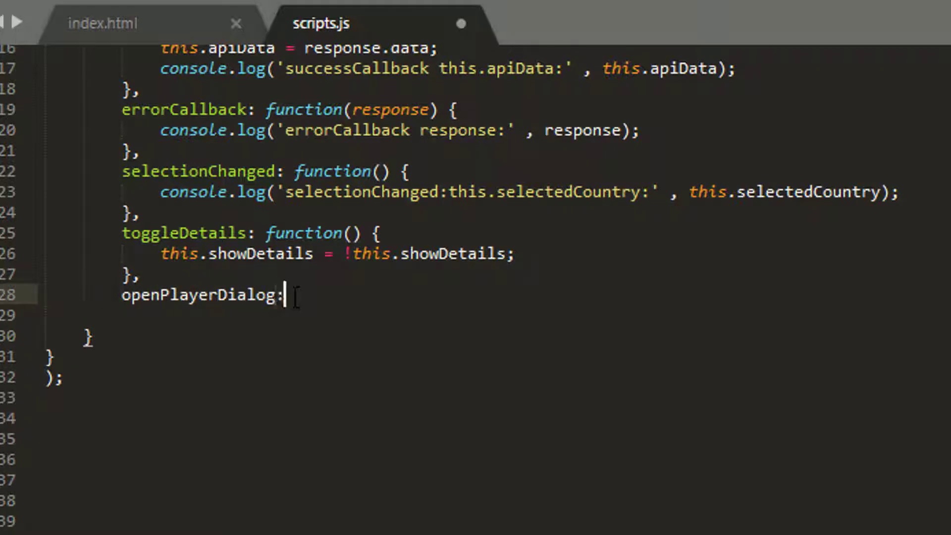
{"action": "type", "text": "fu"}
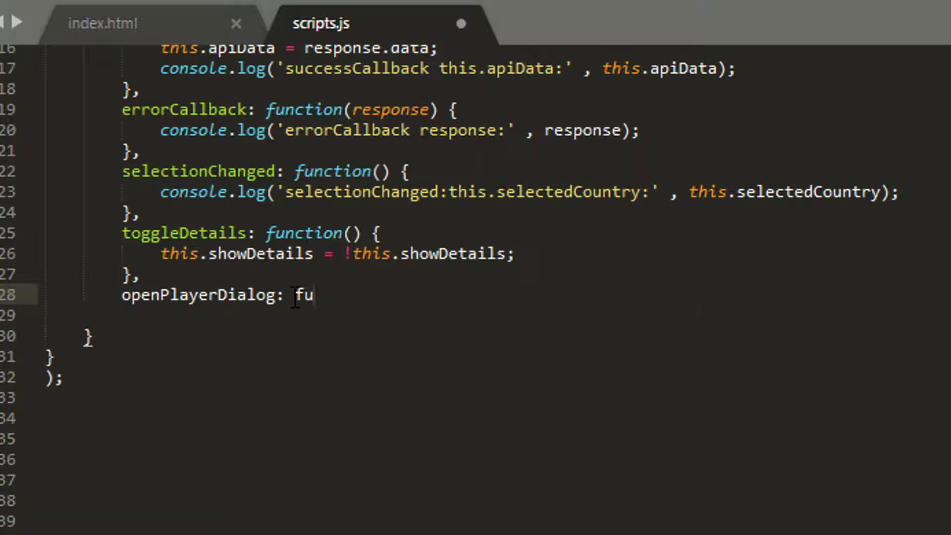
{"action": "type", "text": "nction(player"}
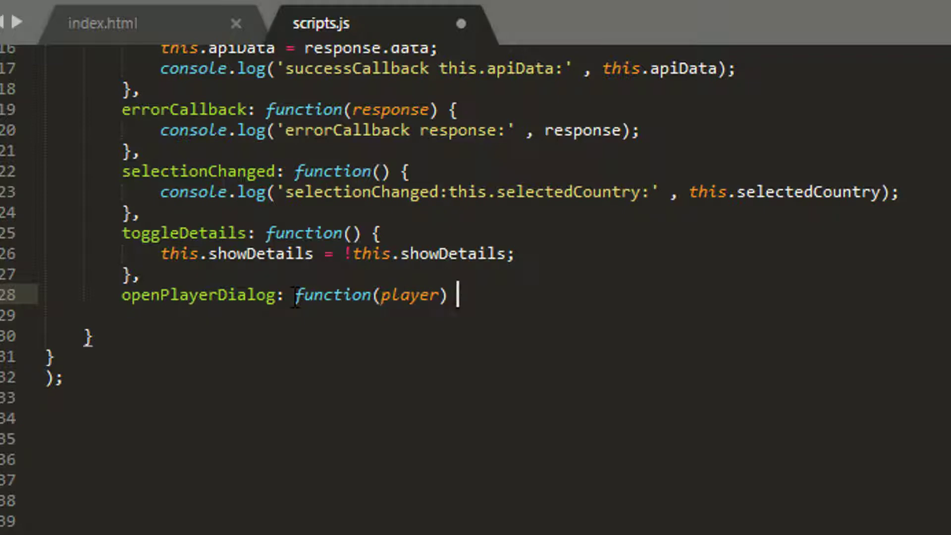
{"action": "type", "text": "{"}
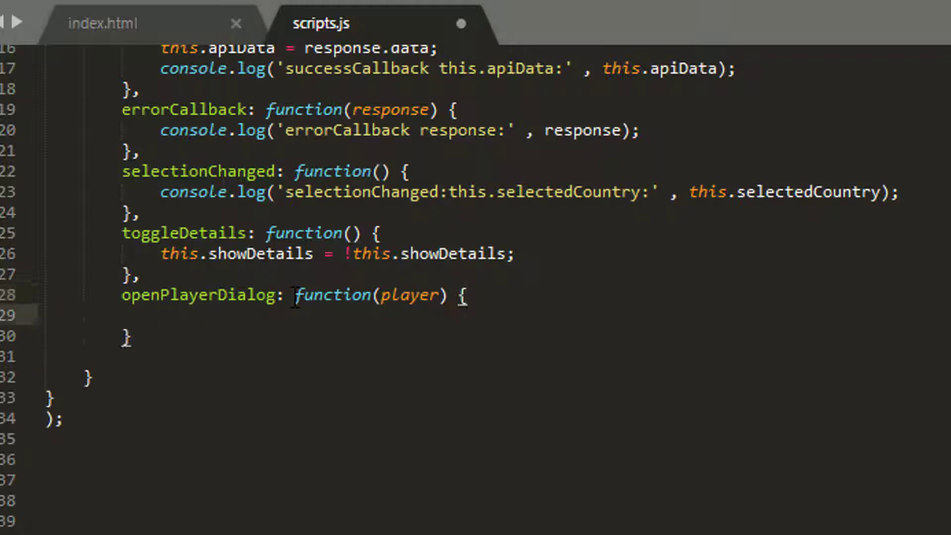
{"action": "left_click", "coordinate": [103, 23]}
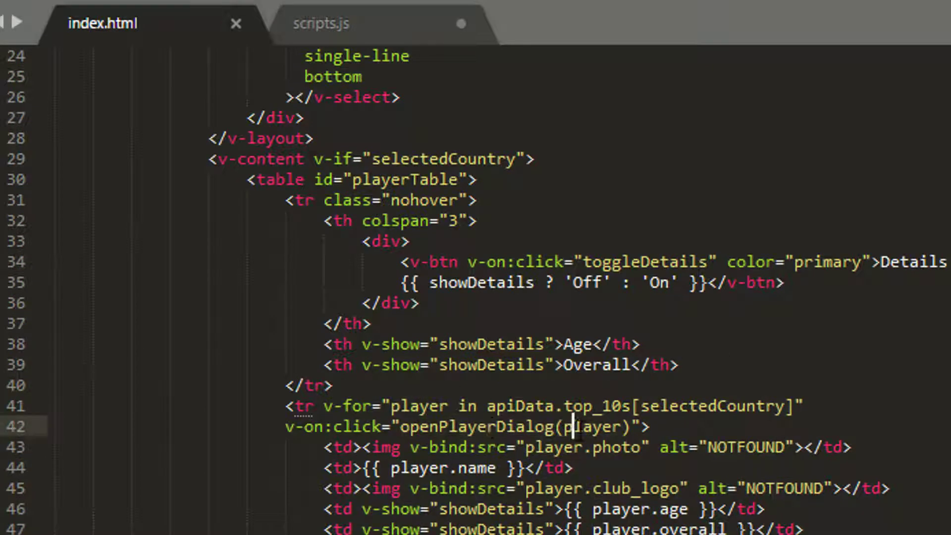
Paste a console.log line into openPlayerDialog so it logs the received player
{"action": "left_click", "coordinate": [318, 23]}
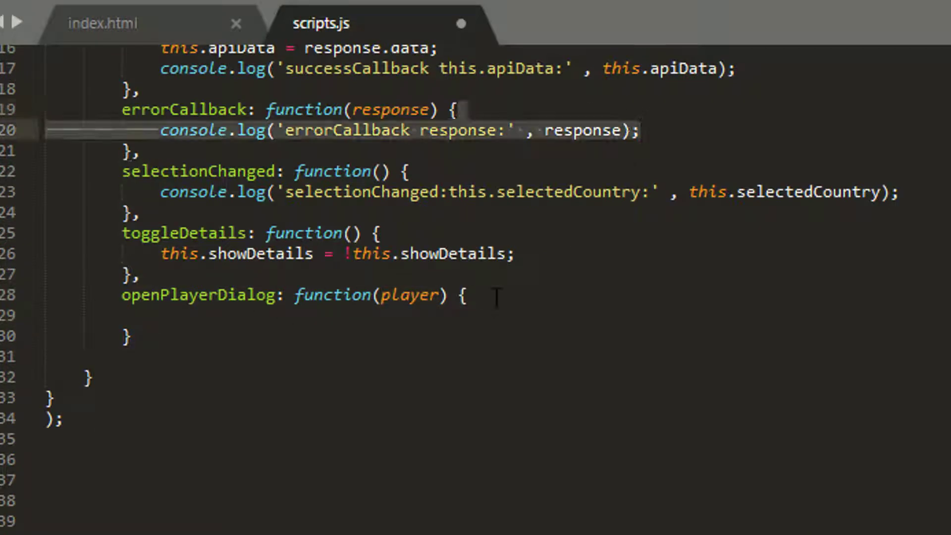
{"action": "type", "text": "console.log('errorCallback response:' , response);"}
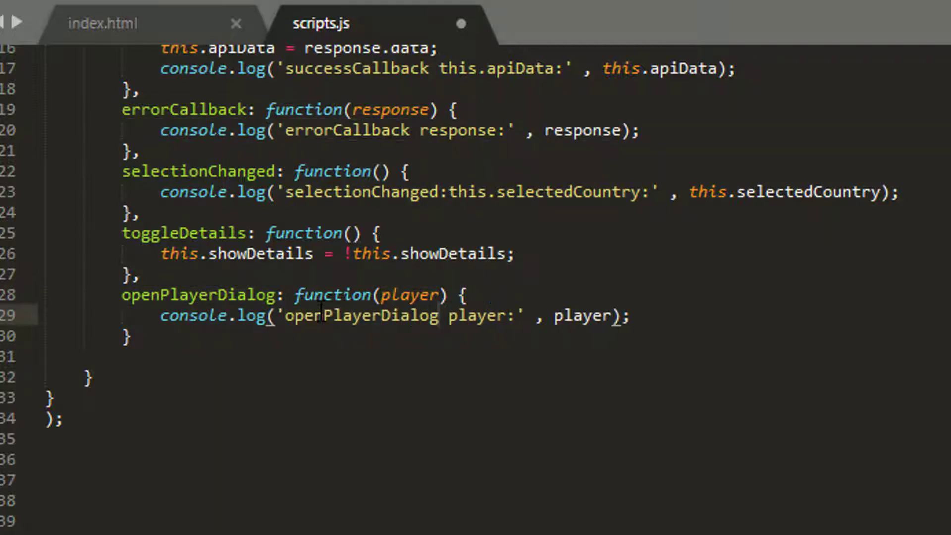
{"action": "left_click", "coordinate": [439, 315]}
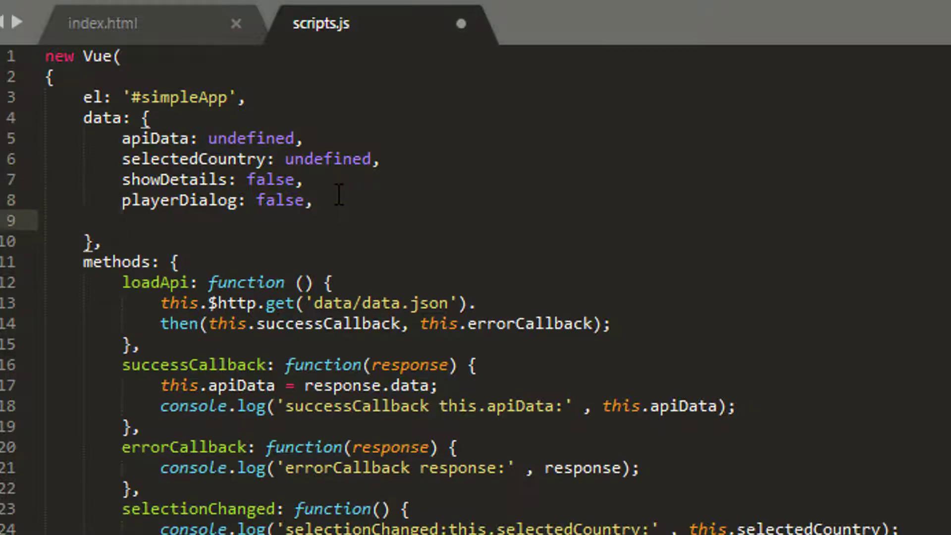
Add a 'selectedPLayer: undefined' property at the end of the Vue data object
{"action": "type", "text": "selectedPLa"}
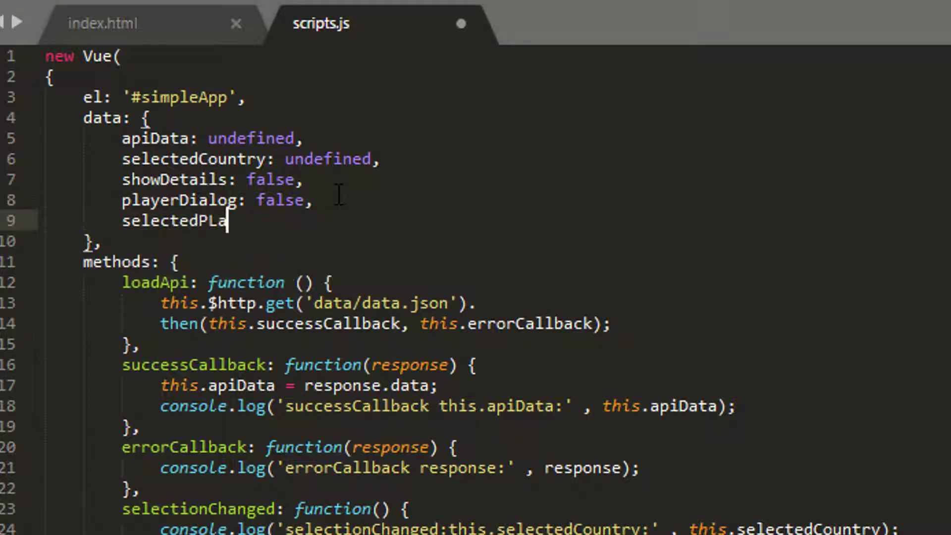
{"action": "type", "text": "yer:"}
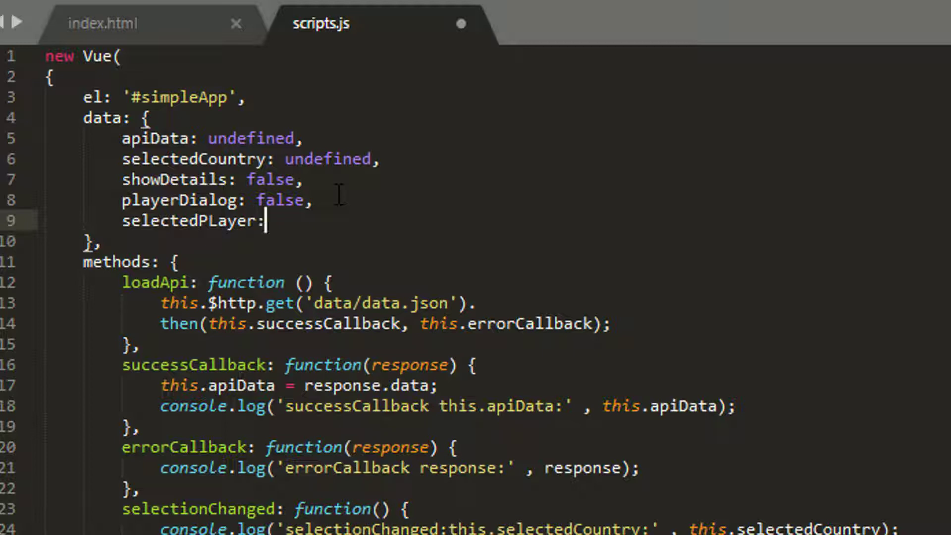
{"action": "type", "text": "null"}
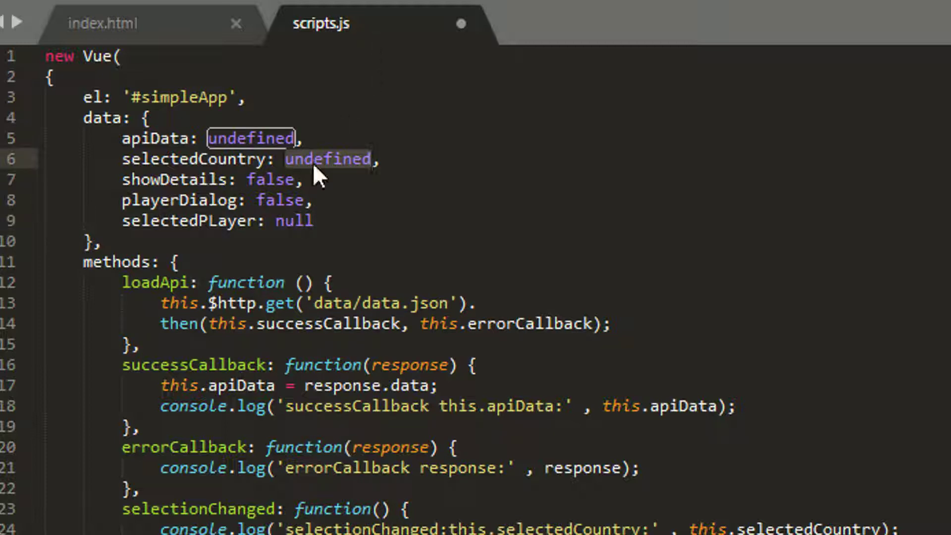
{"action": "type", "text": "undefined"}
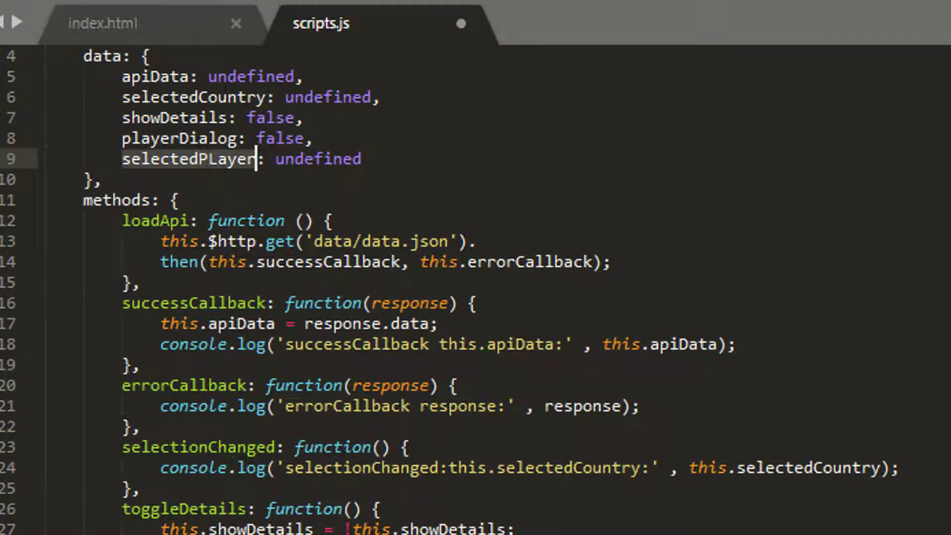
{"action": "scroll", "scroll_direction": "down", "scroll_amount": 3}
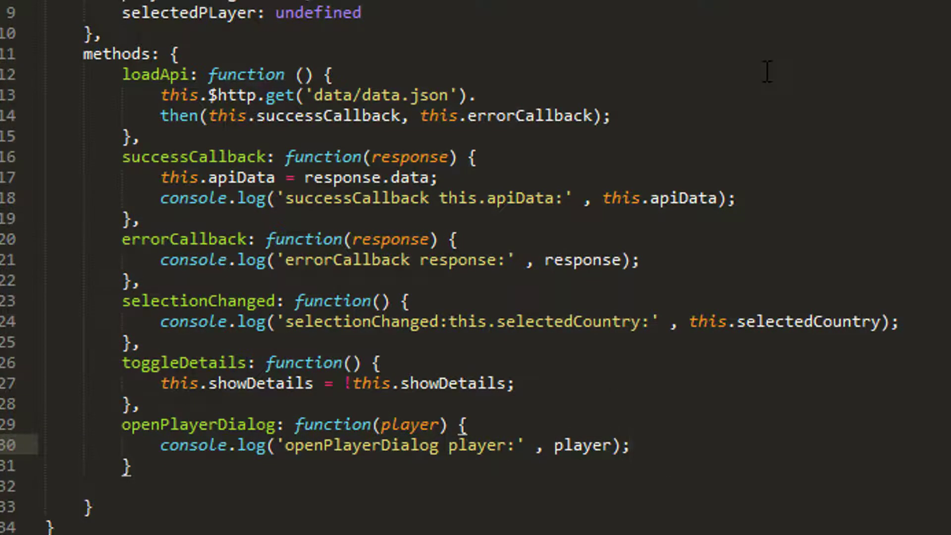
Set this.selectedPlayer = player and this.playerDialog = true inside openPlayerDialog, then switch to the browser
{"action": "type", "text": "this."}
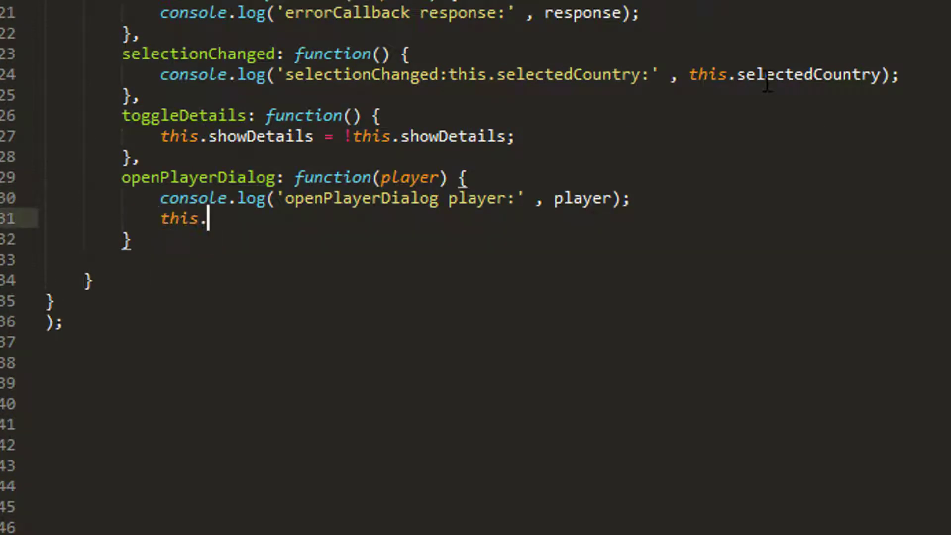
{"action": "type", "text": "selectedPlayer"}
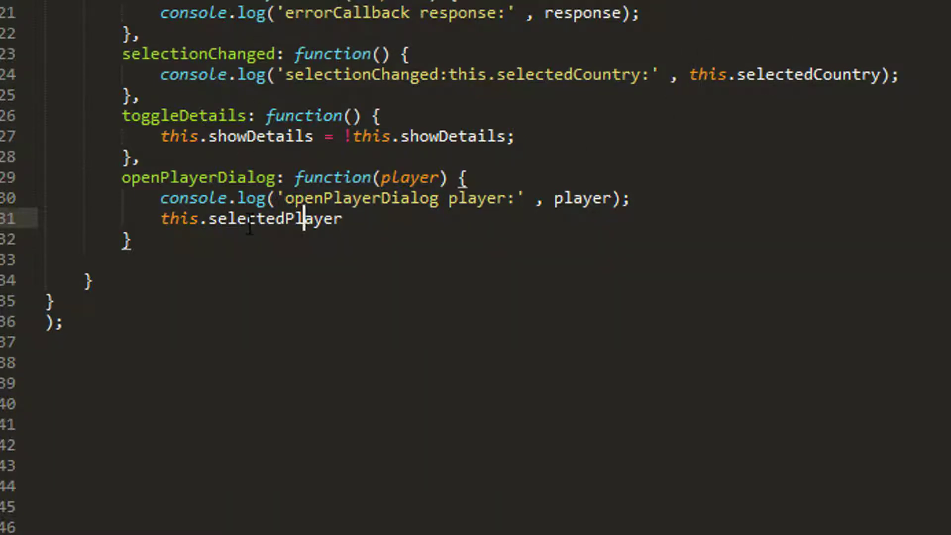
{"action": "scroll", "scroll_direction": "up", "scroll_amount": 3}
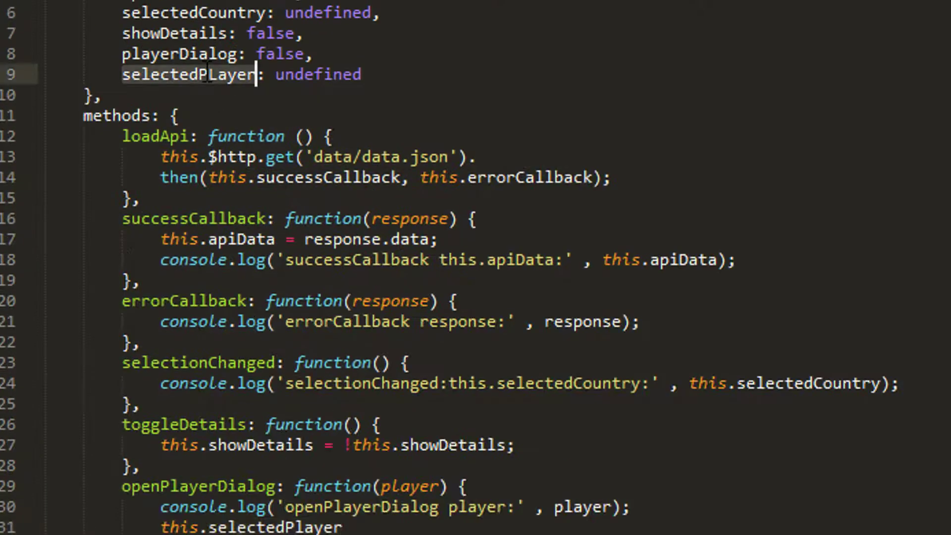
{"action": "scroll", "scroll_direction": "down", "scroll_amount": 3}
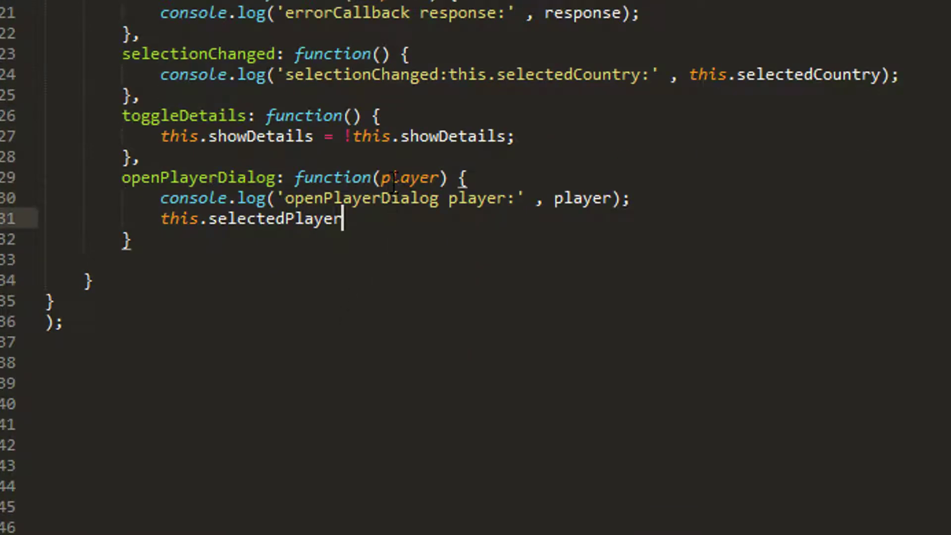
{"action": "type", "text": "= player;"}
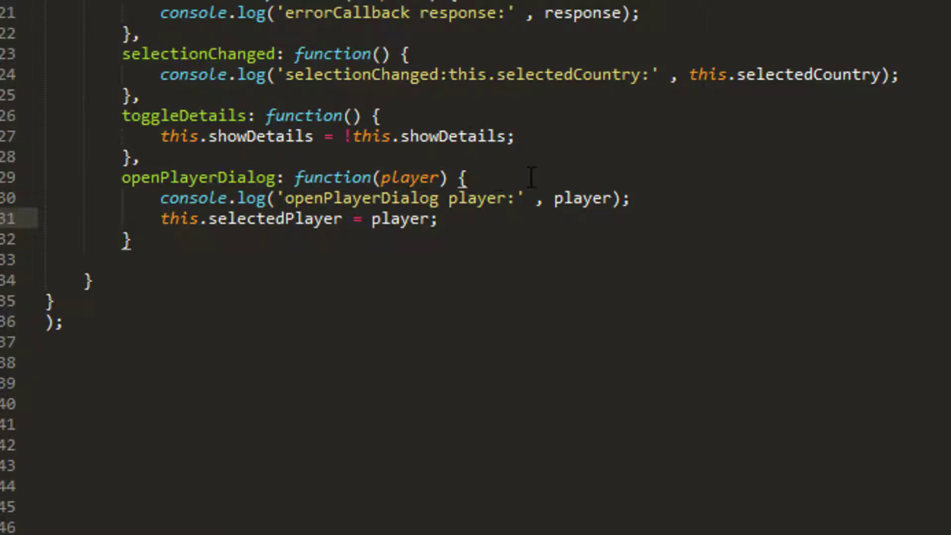
{"action": "mouse_move", "coordinate": [497, 234]}
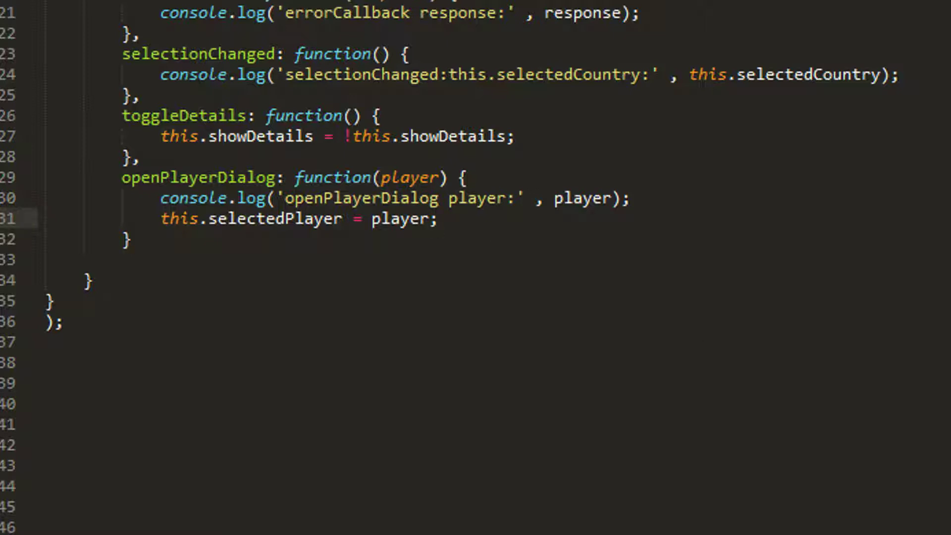
{"action": "type", "text": "this.playerDialog = true;"}
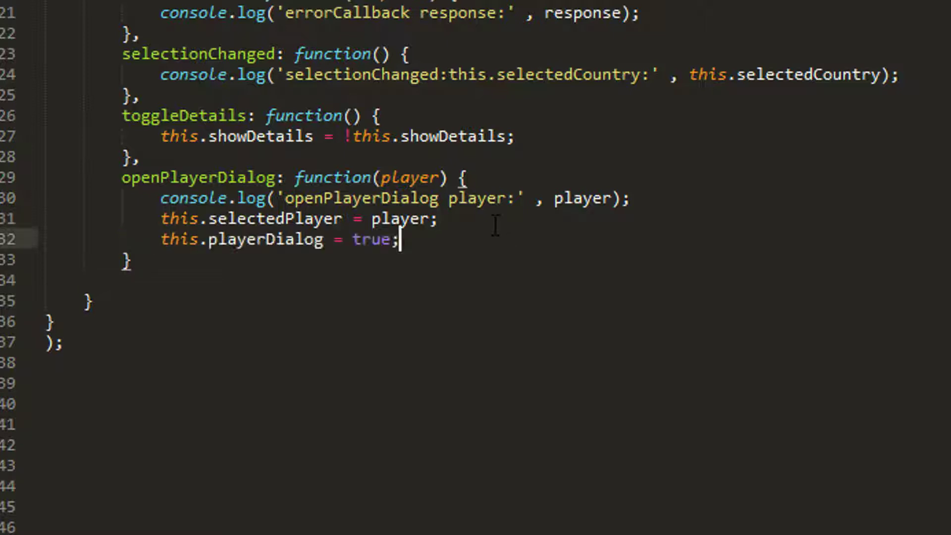
{"action": "left_click", "coordinate": [285, 239]}
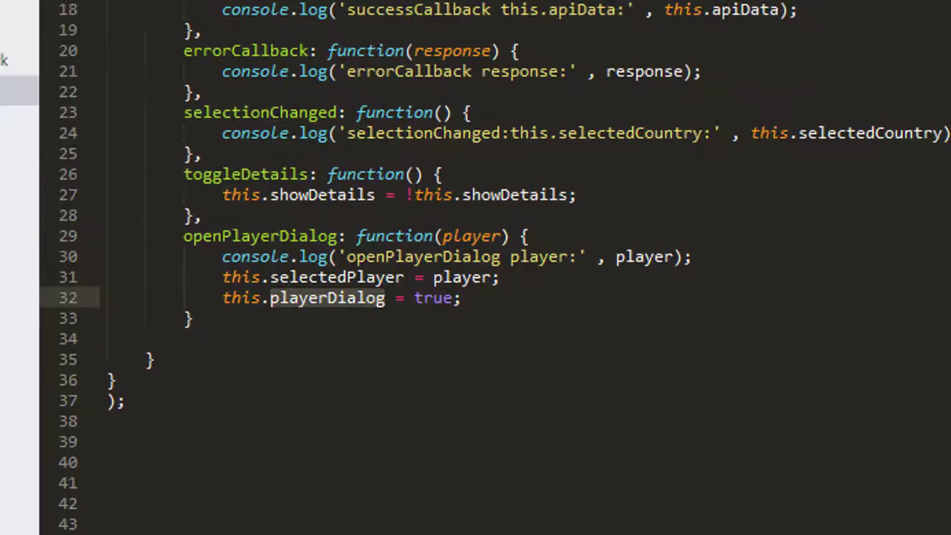
{"action": "left_click", "coordinate": [66, 56]}
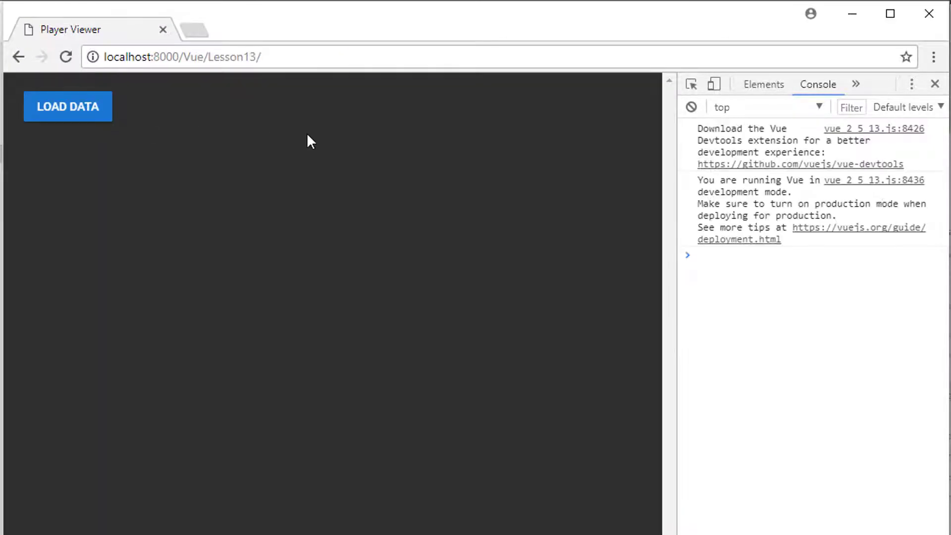
Load the data, list Argentina, open S. Agüero's dialog, and expand his logged player object
{"action": "left_click", "coordinate": [68, 106]}
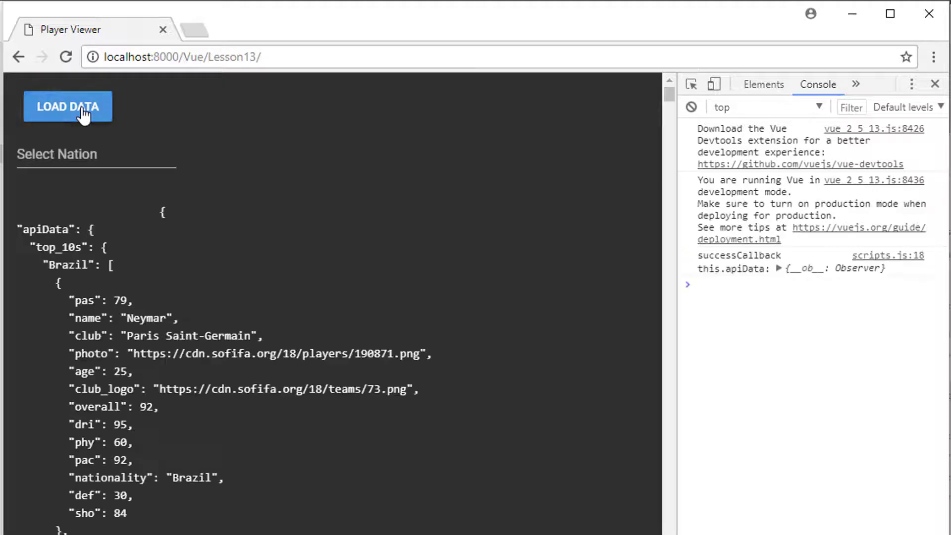
{"action": "left_click", "coordinate": [95, 153]}
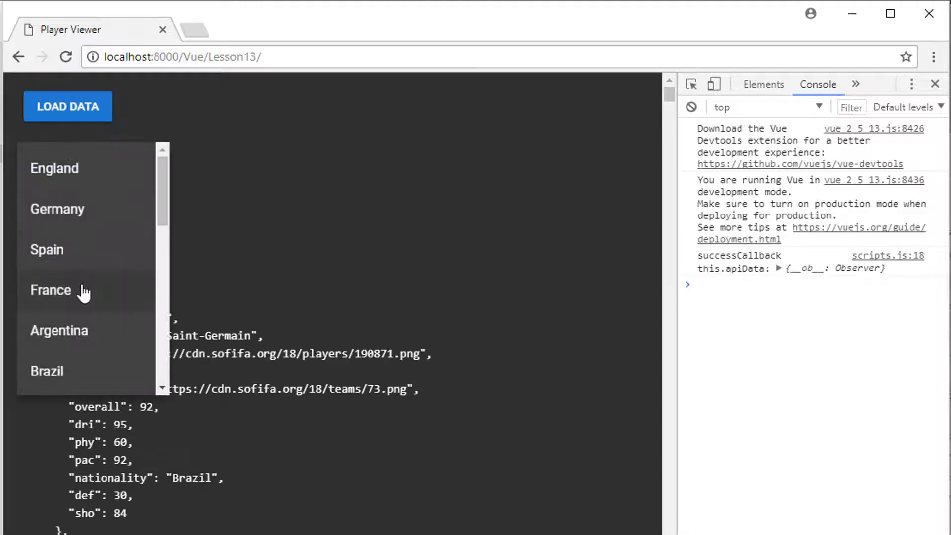
{"action": "left_click", "coordinate": [58, 330]}
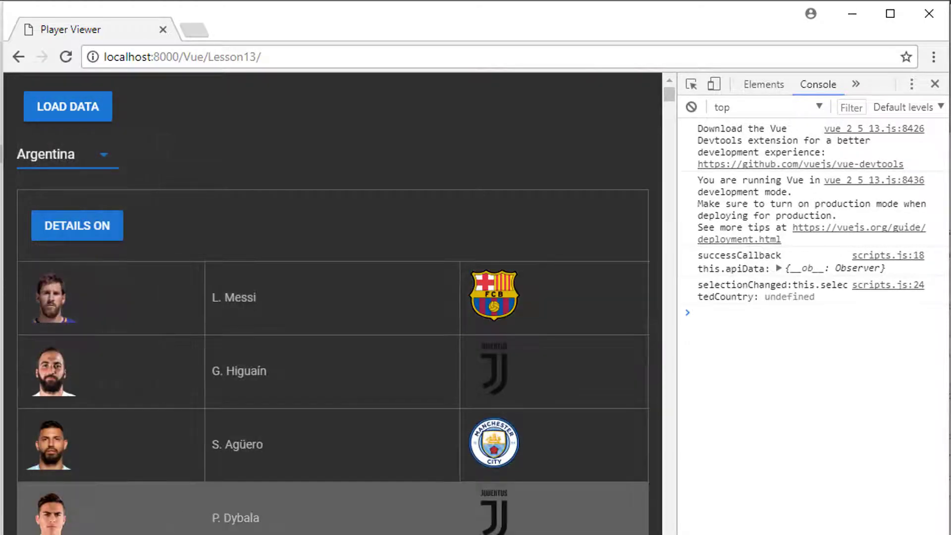
{"action": "left_click", "coordinate": [231, 297]}
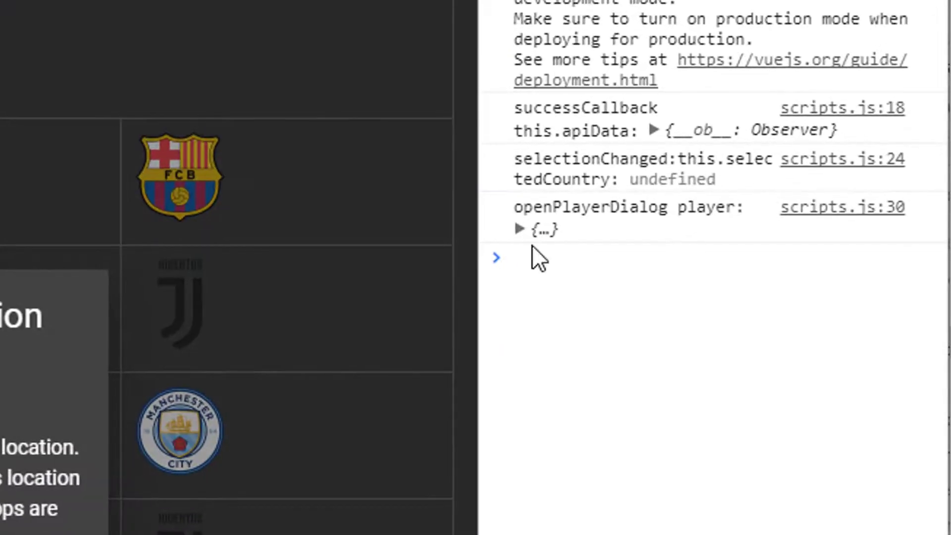
{"action": "left_click", "coordinate": [520, 228]}
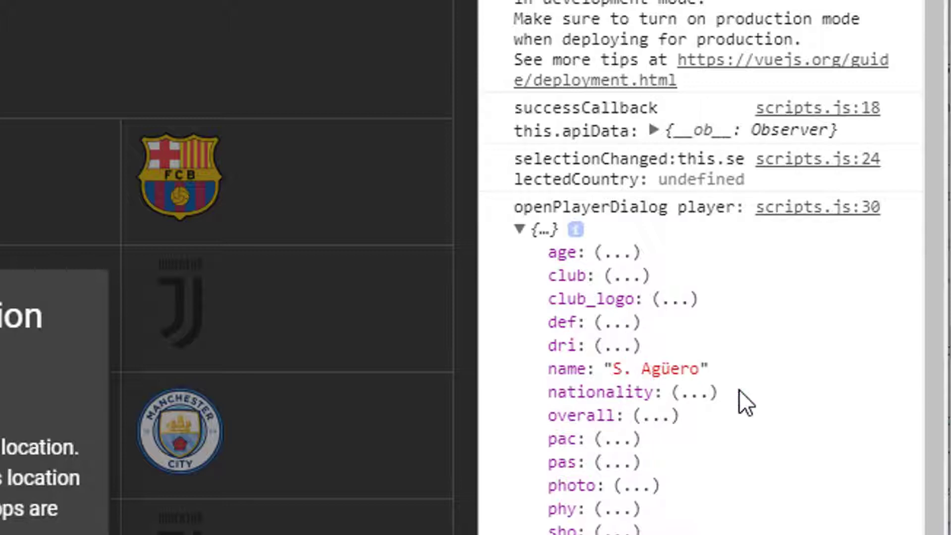
{"action": "mouse_move", "coordinate": [685, 369]}
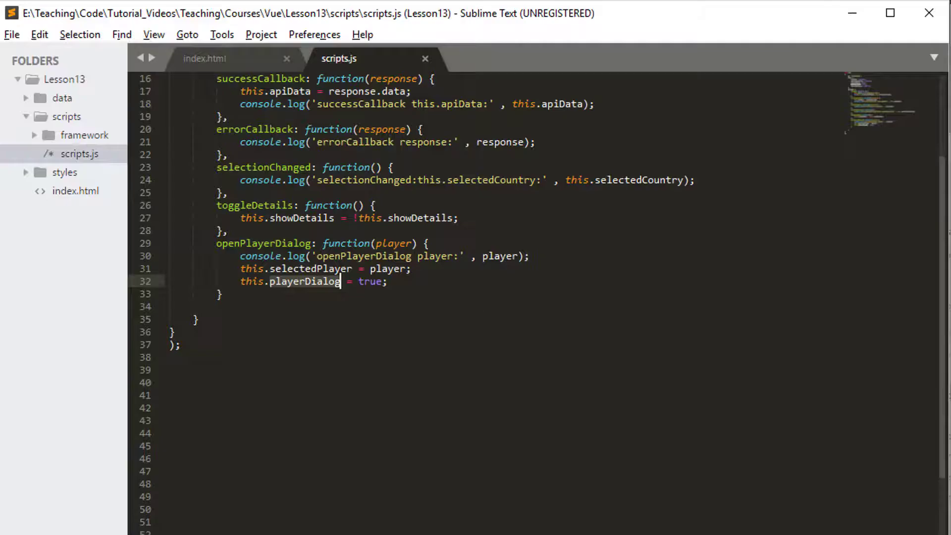
Replace the v-card-title placeholder text with {{ selectedPlayer.name }} in index.html
{"action": "left_click", "coordinate": [203, 59]}
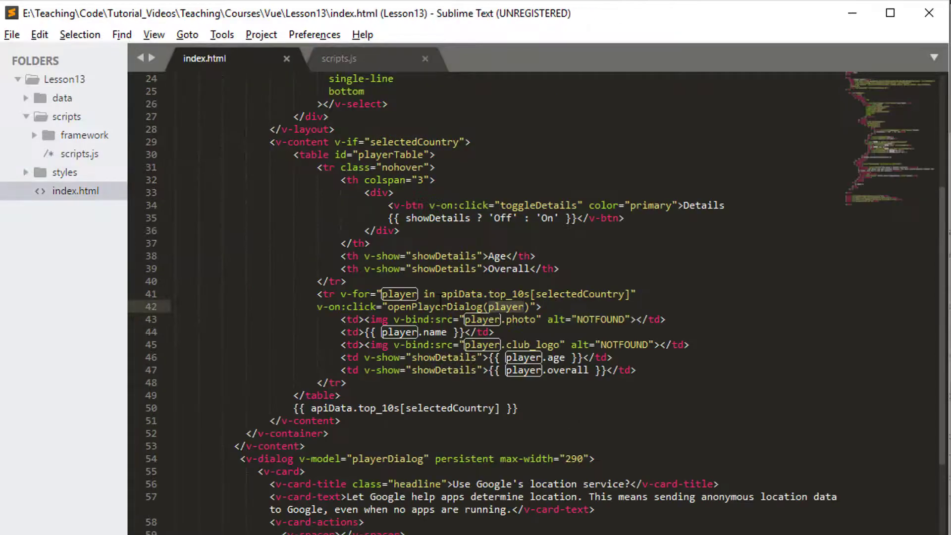
{"action": "scroll", "scroll_direction": "down", "scroll_amount": 3}
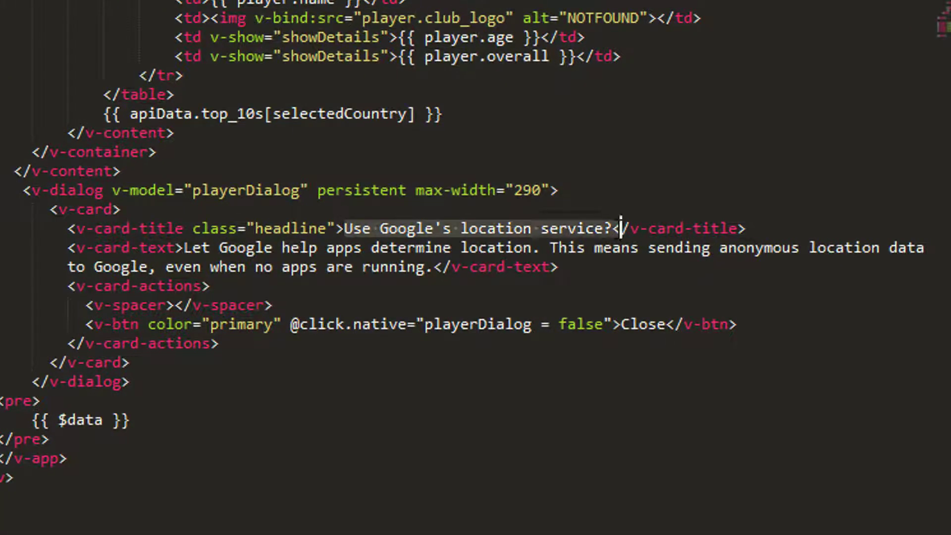
{"action": "key", "text": "Delete"}
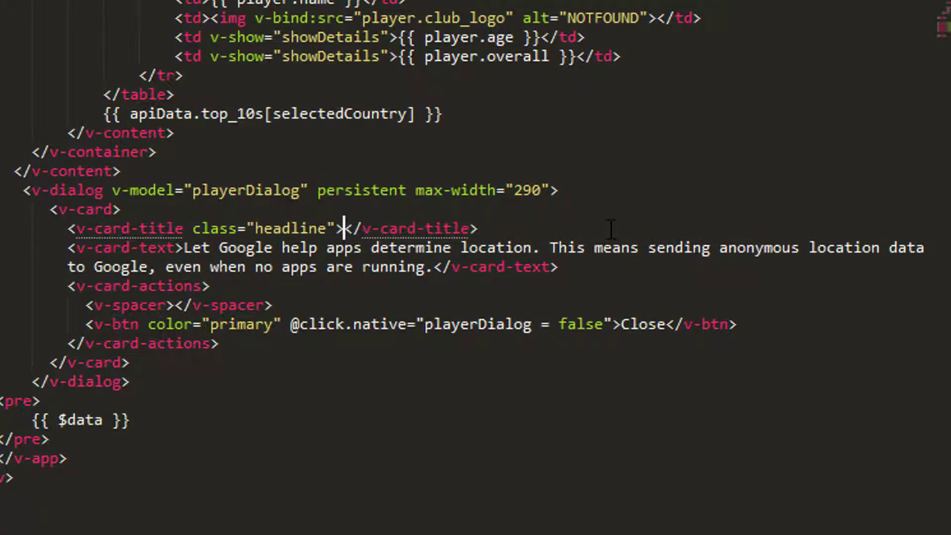
{"action": "type", "text": "{{ }}"}
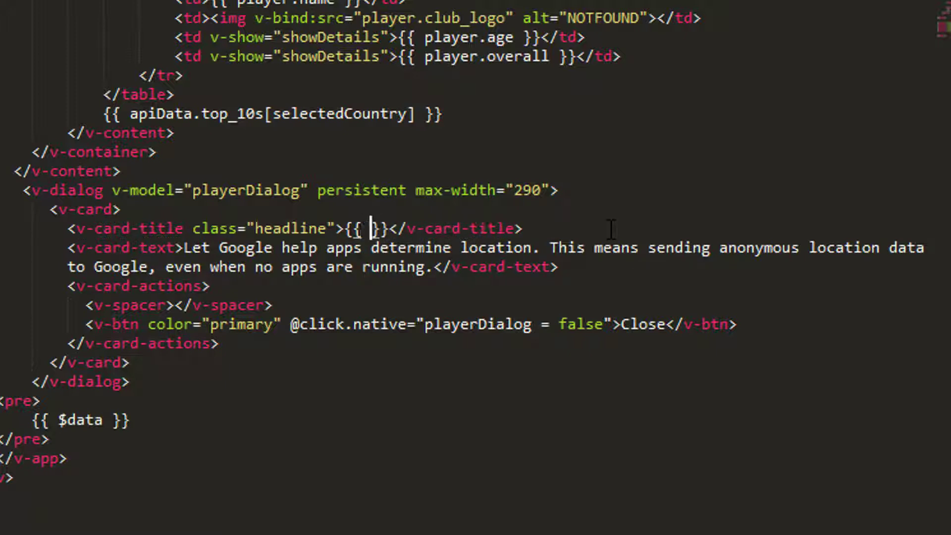
{"action": "type", "text": "sl"}
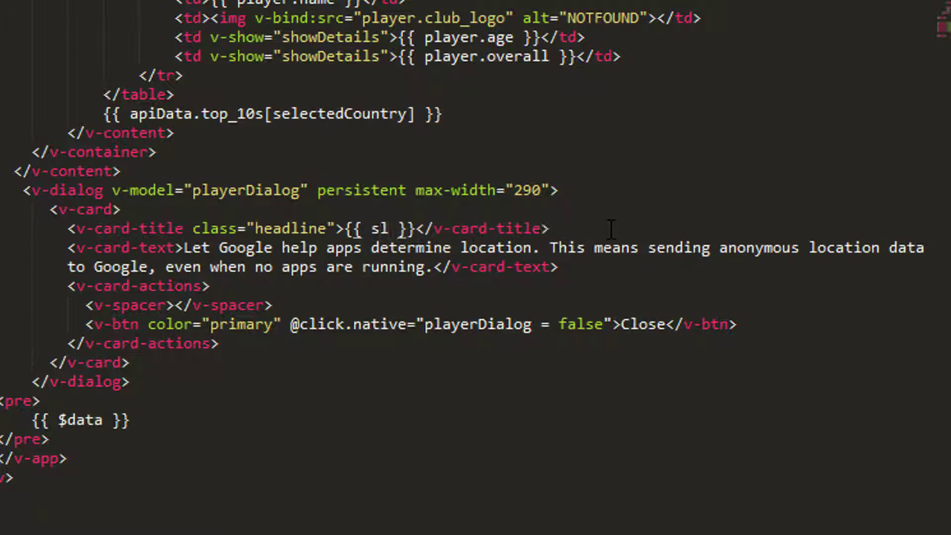
{"action": "type", "text": "selectedPlayer"}
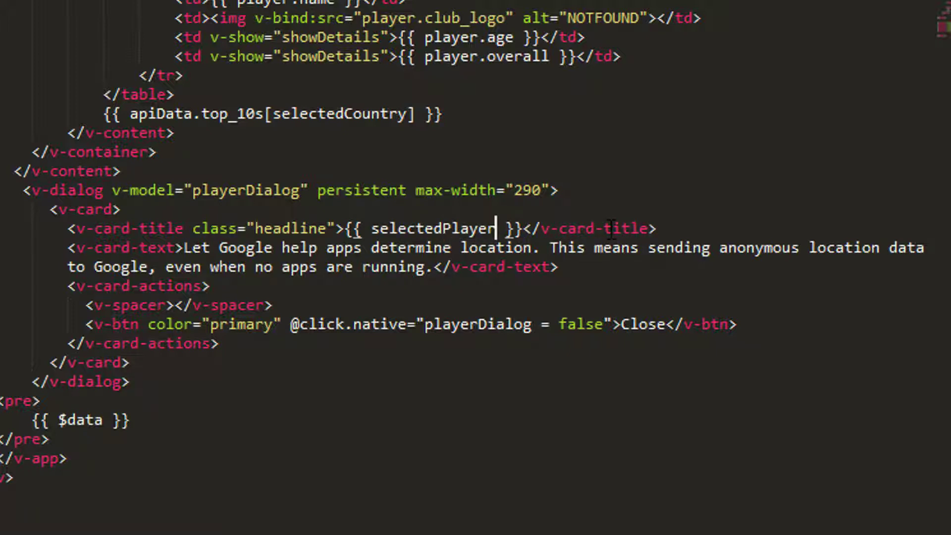
{"action": "type", "text": ".name"}
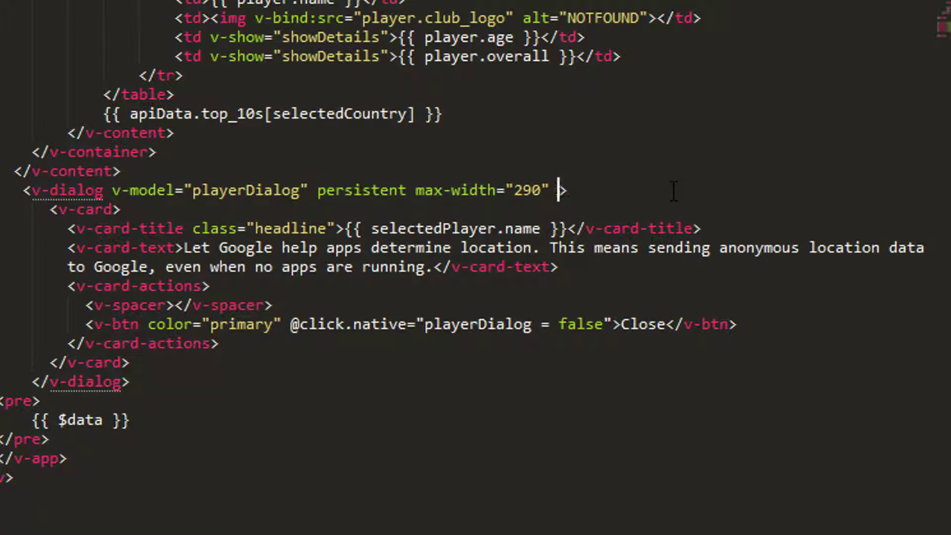
Add v-if="selectedPlayer" to the opening v-dialog tag
{"action": "type", "text": "v-if"}
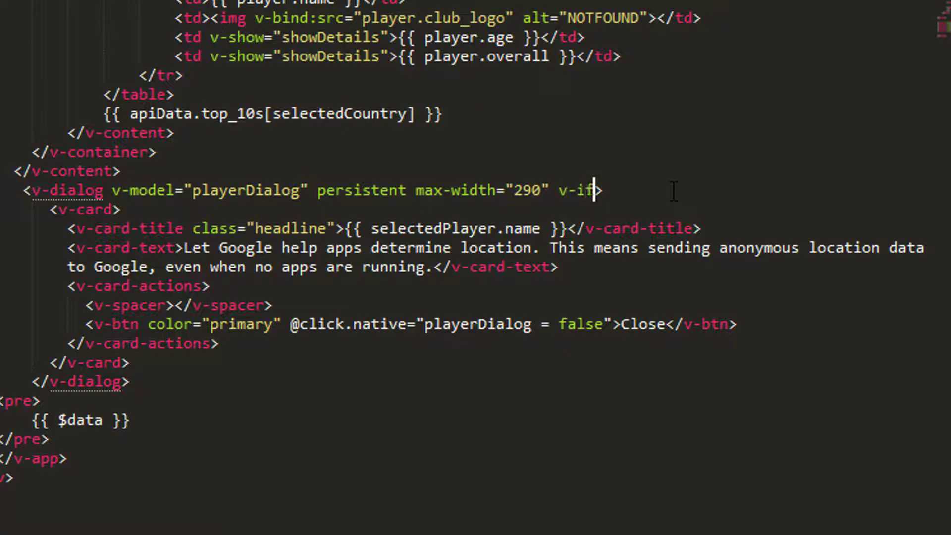
{"action": "type", "text": "=\""}
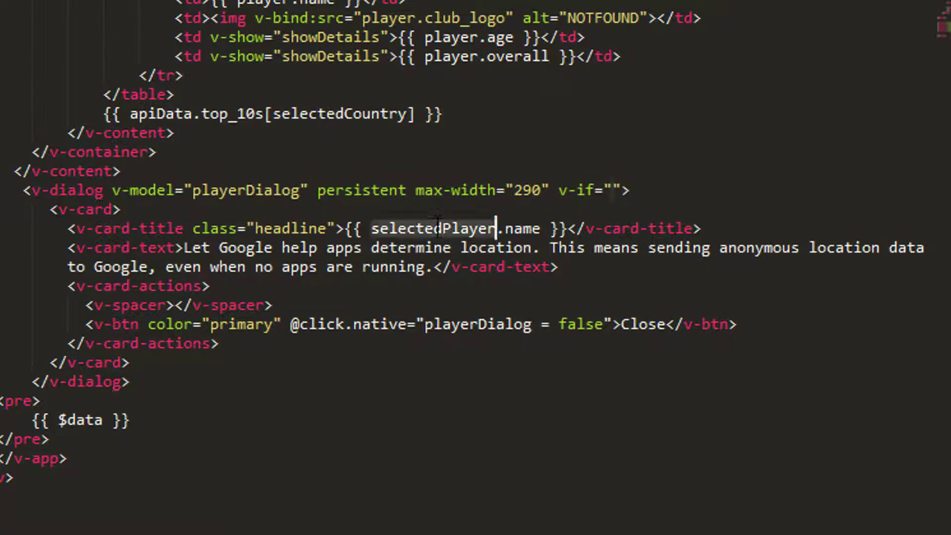
{"action": "type", "text": "selectedPlayer"}
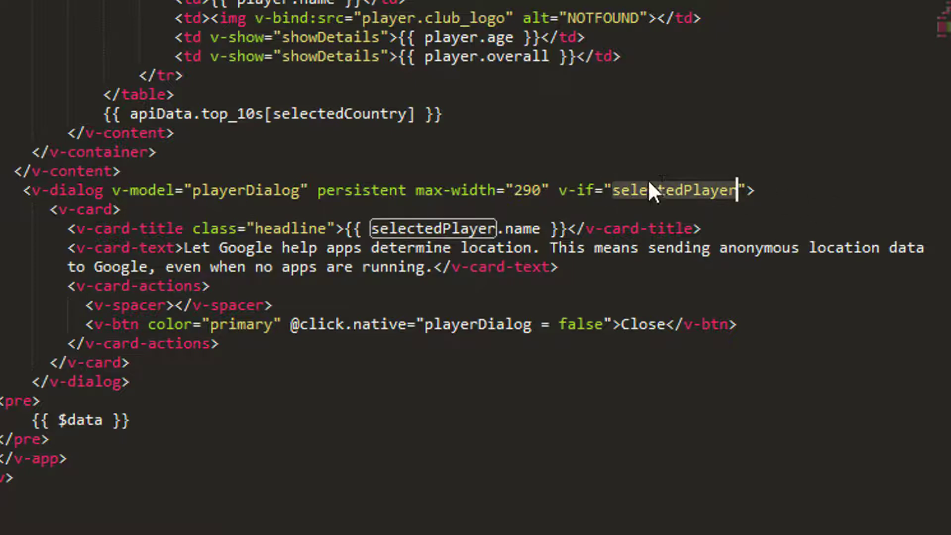
{"action": "scroll", "scroll_direction": "up", "scroll_amount": 3}
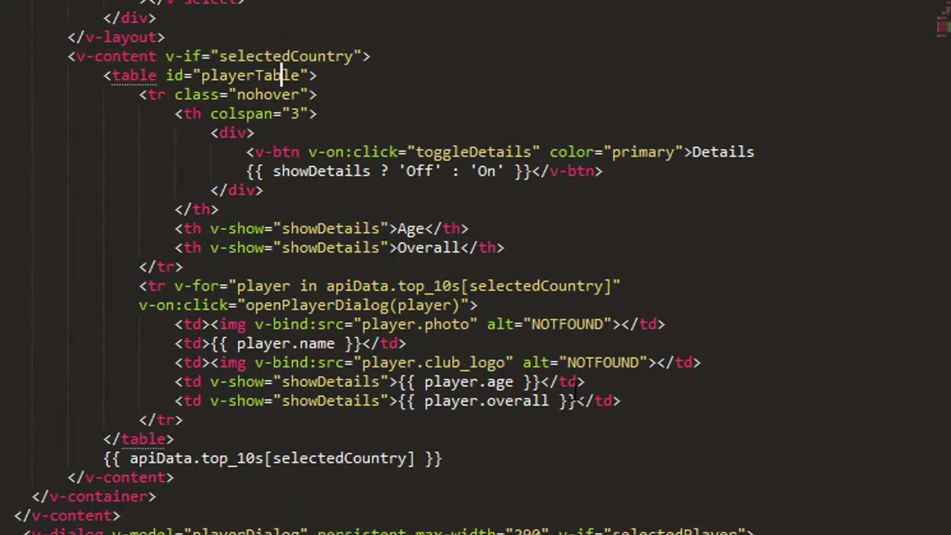
{"action": "scroll", "scroll_direction": "down", "scroll_amount": 3}
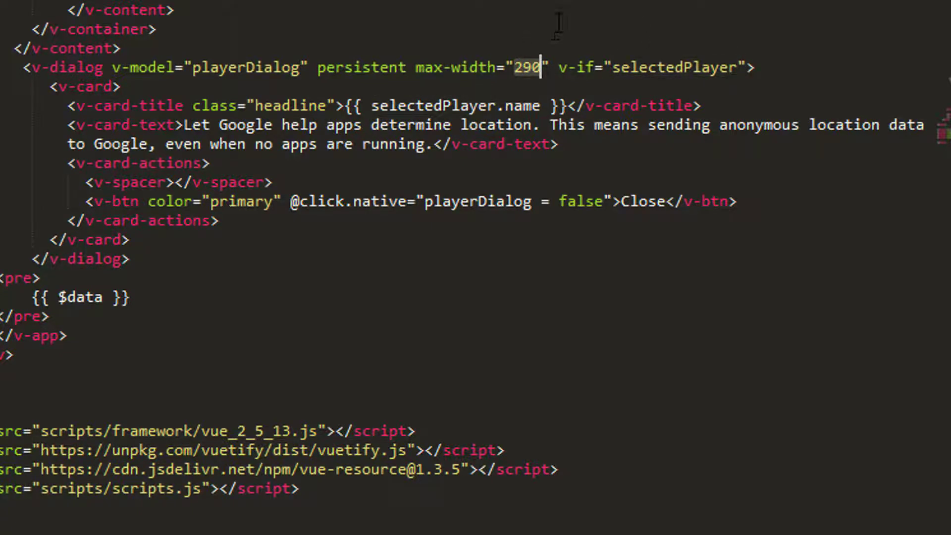
Set max-width to 400, prefix the title with 'Data For: ', and target the body text for {{ selectedPlayer }}
{"action": "type", "text": "400"}
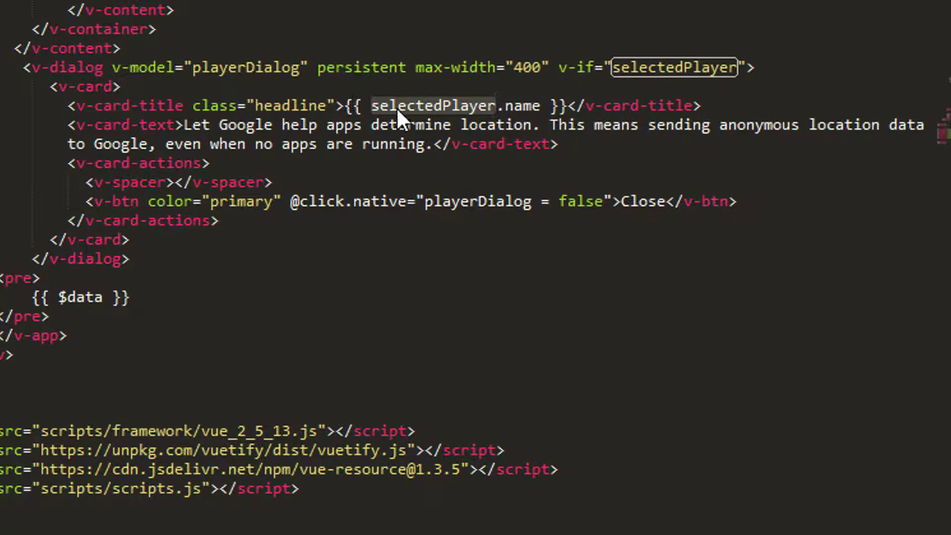
{"action": "type", "text": "Dat"}
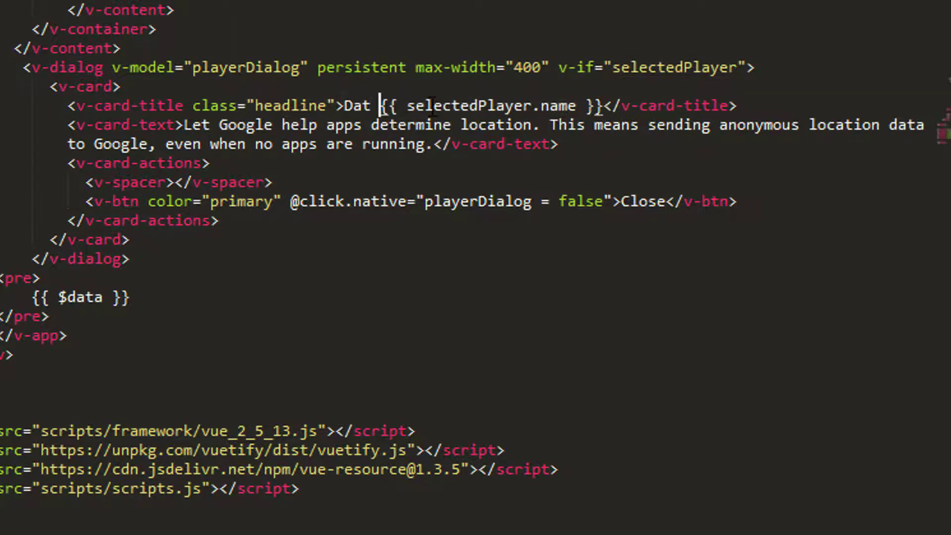
{"action": "type", "text": "For:"}
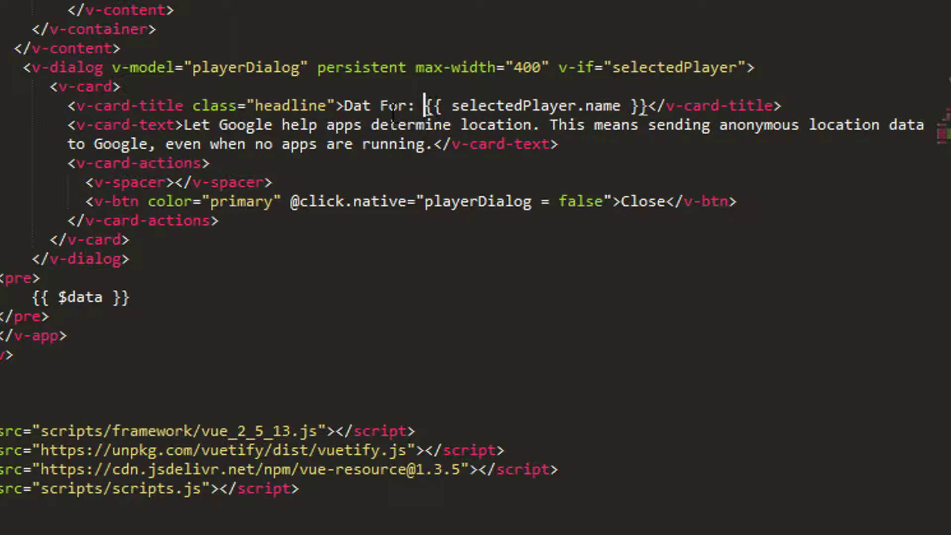
{"action": "type", "text": "a"}
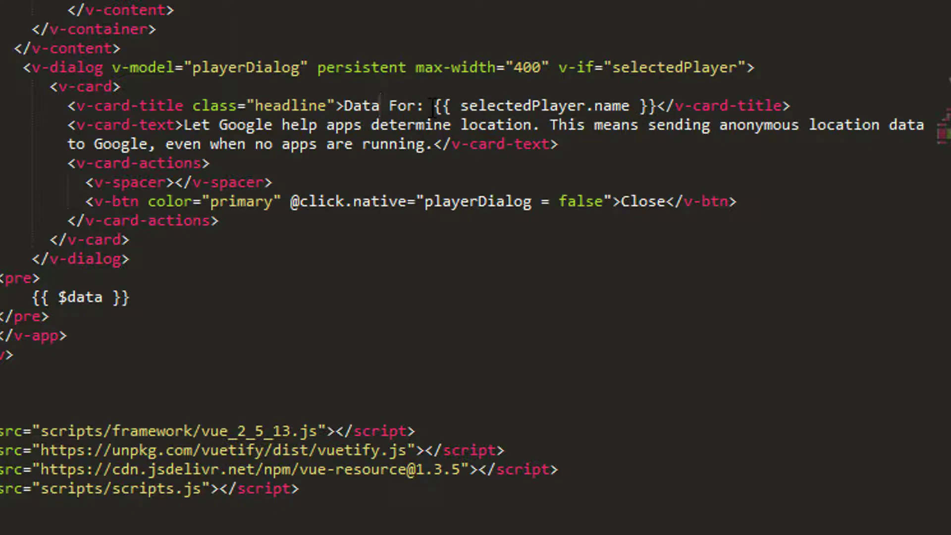
{"action": "left_click", "coordinate": [184, 125]}
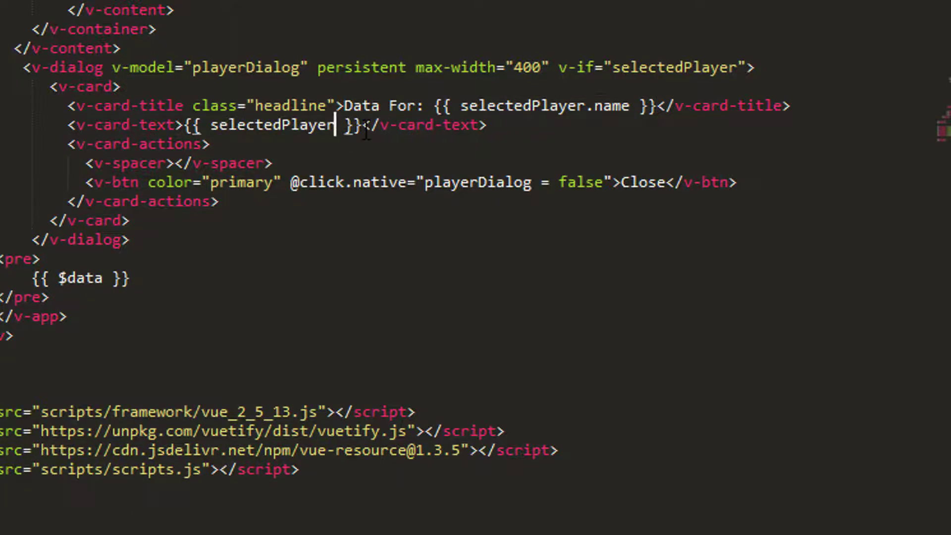
{"action": "mouse_move", "coordinate": [363, 270]}
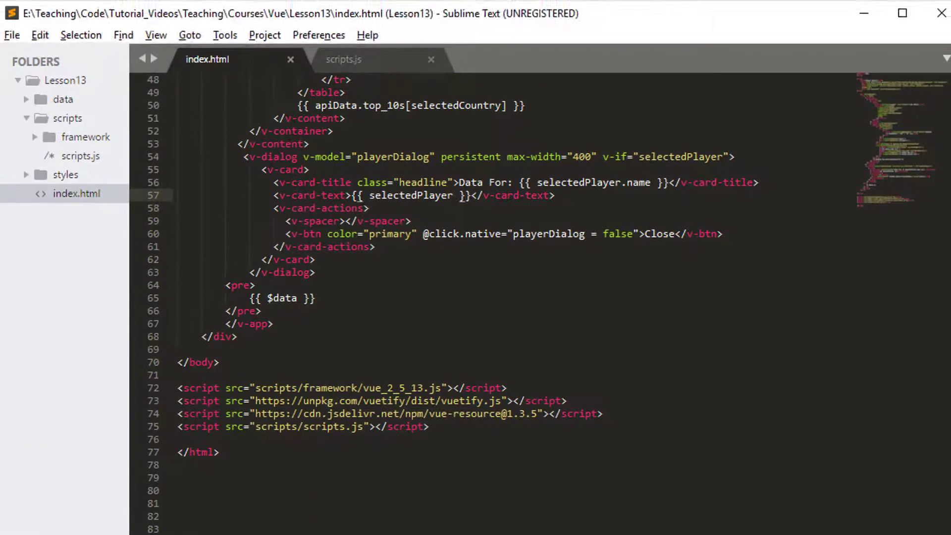
Hard-reload the player viewer in Chrome with an emptied cache
{"action": "left_click", "coordinate": [67, 58]}
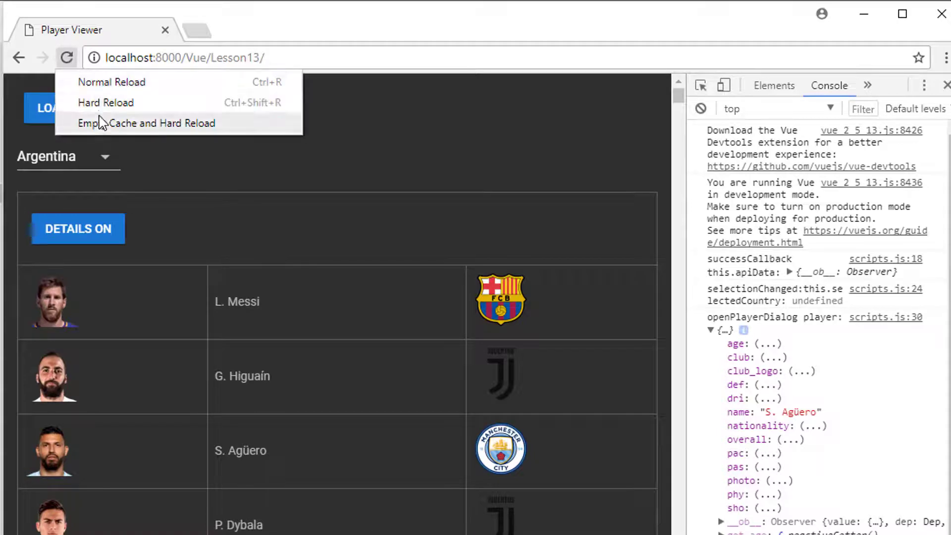
{"action": "left_click", "coordinate": [146, 123]}
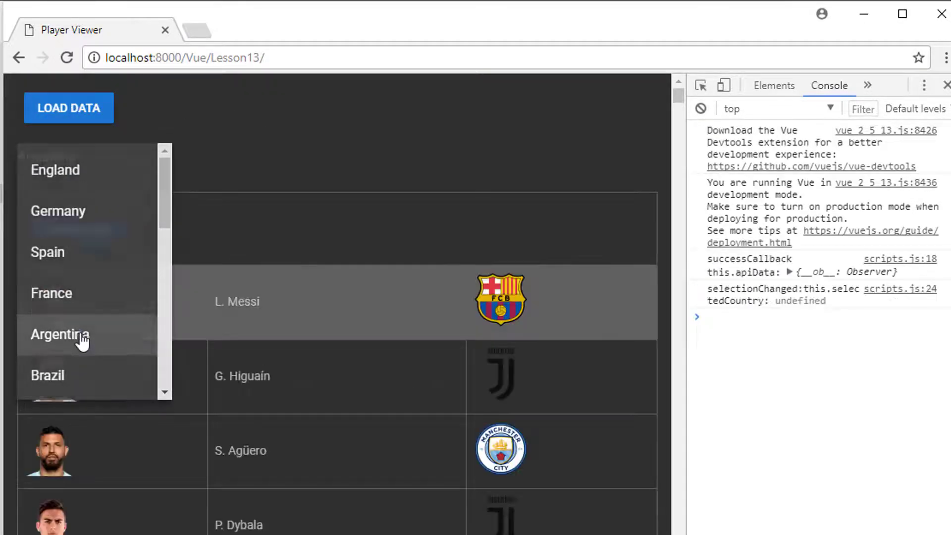
Select Argentina and view L. Messi's 'Data For:' dialog, then close it
{"action": "left_click", "coordinate": [59, 335]}
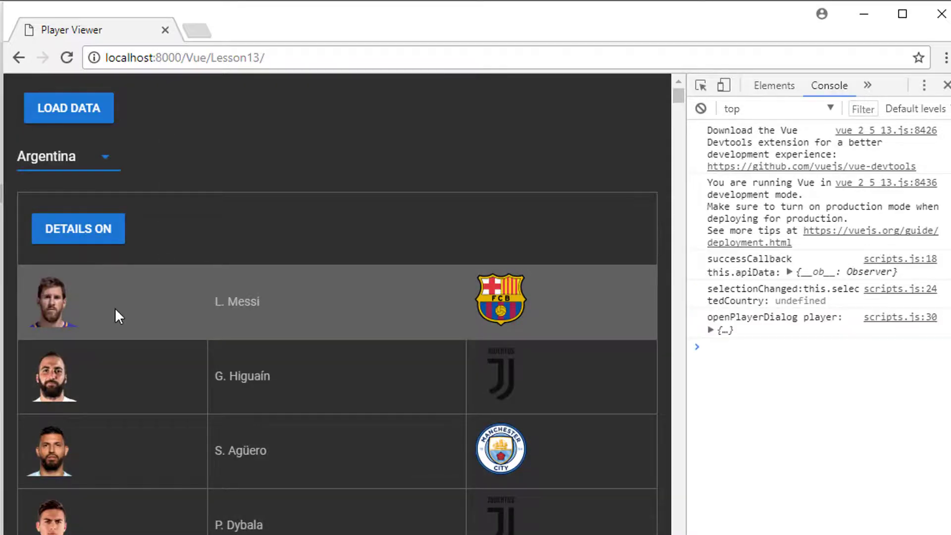
{"action": "left_click", "coordinate": [237, 301]}
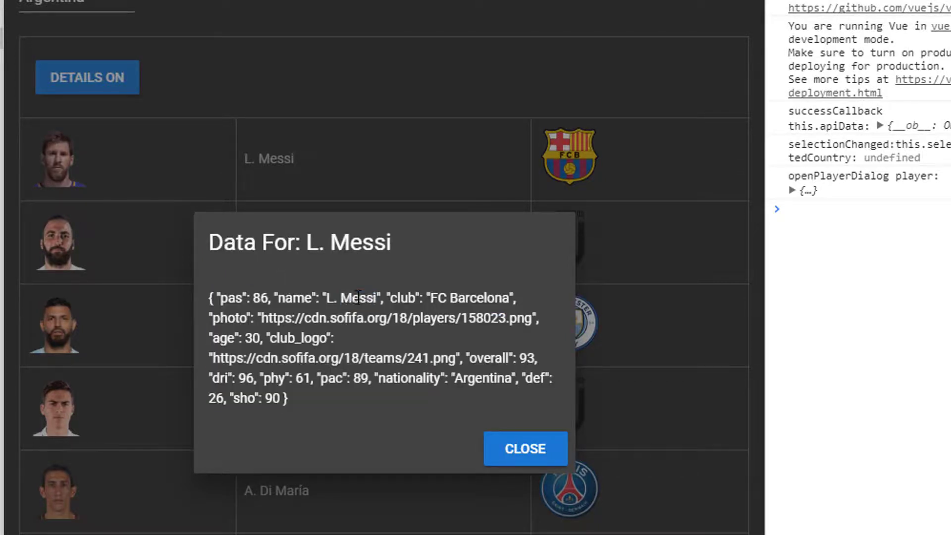
{"action": "left_click", "coordinate": [525, 449]}
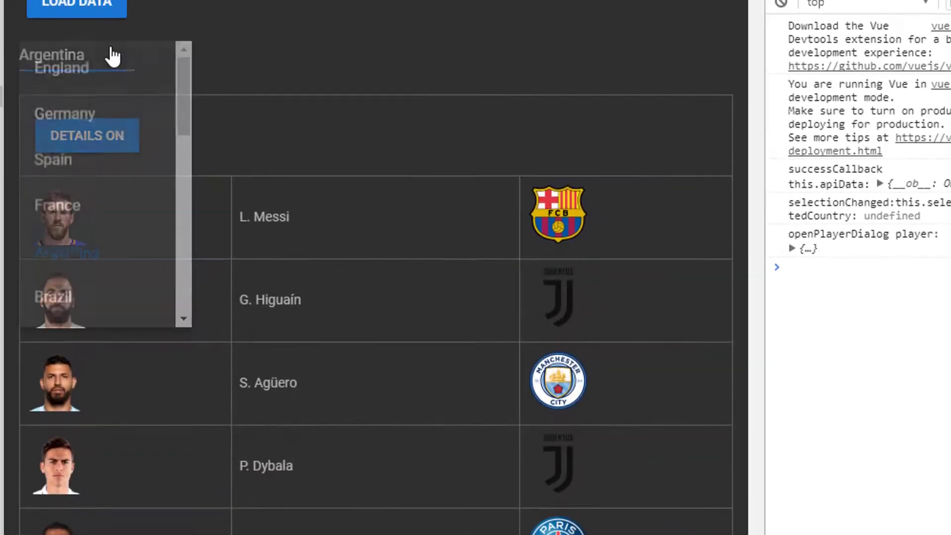
Select Germany and view M. Hummels' 'Data For:' dialog, then close it
{"action": "left_click", "coordinate": [65, 113]}
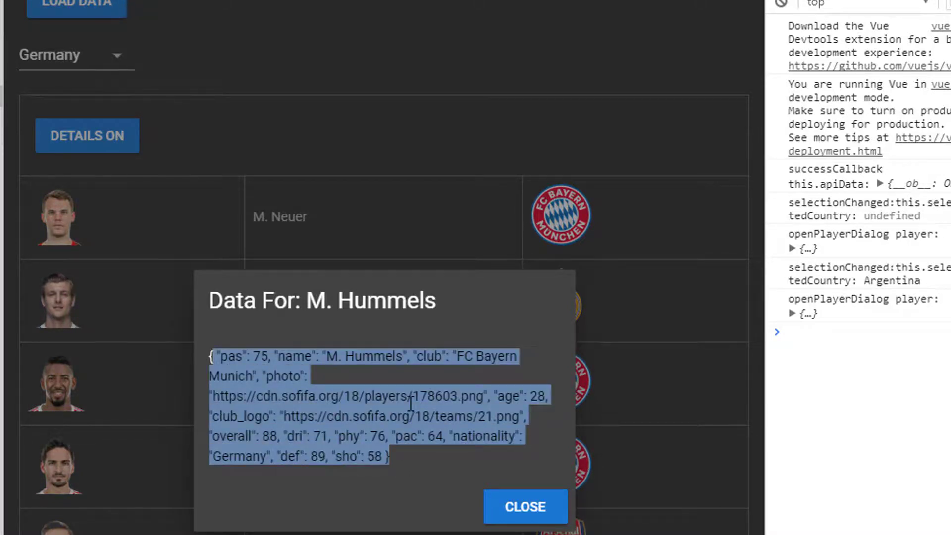
{"action": "mouse_move", "coordinate": [557, 506]}
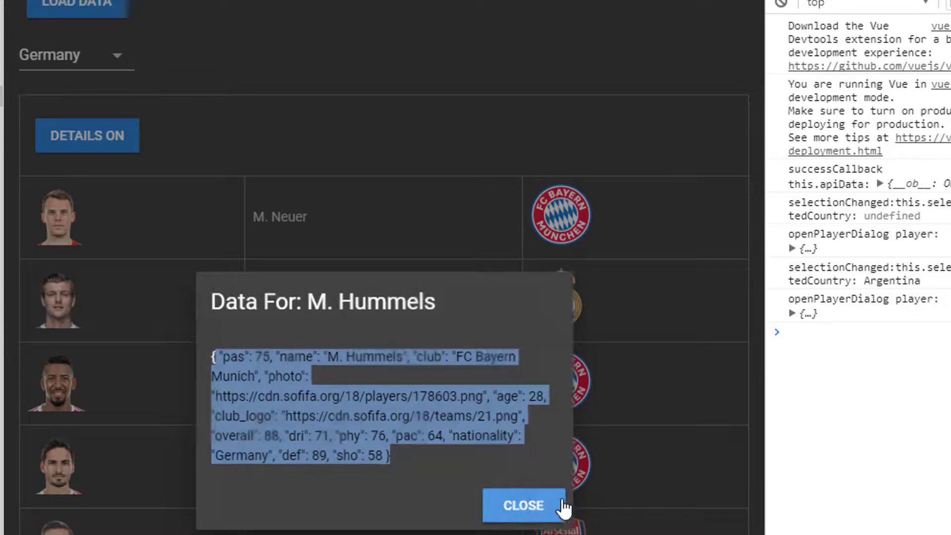
{"action": "left_click", "coordinate": [522, 505]}
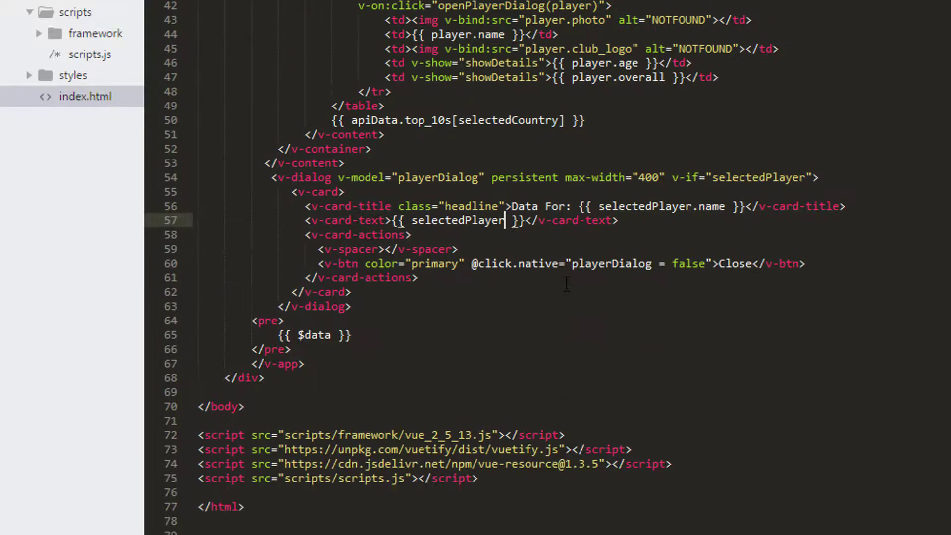
{"action": "scroll", "scroll_direction": "down", "scroll_amount": 3}
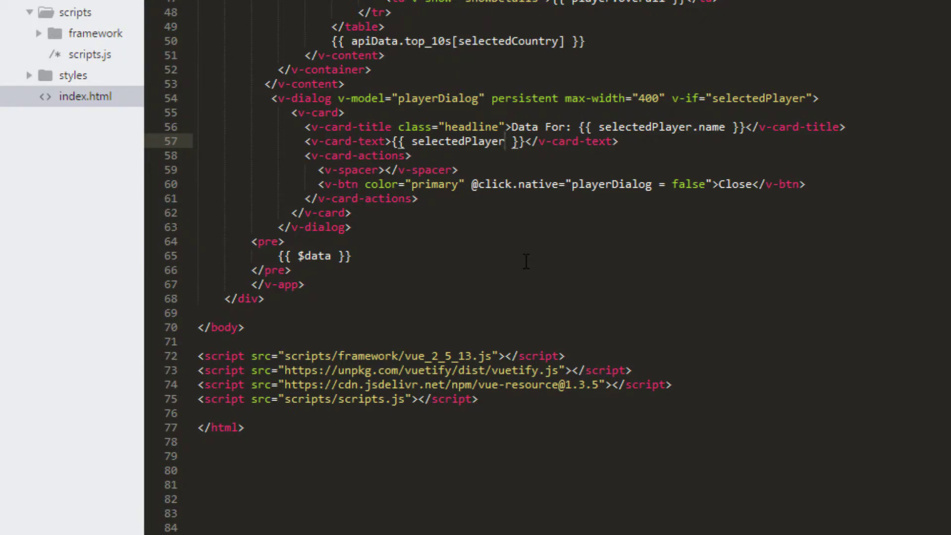
{"action": "scroll", "scroll_direction": "up", "scroll_amount": 3}
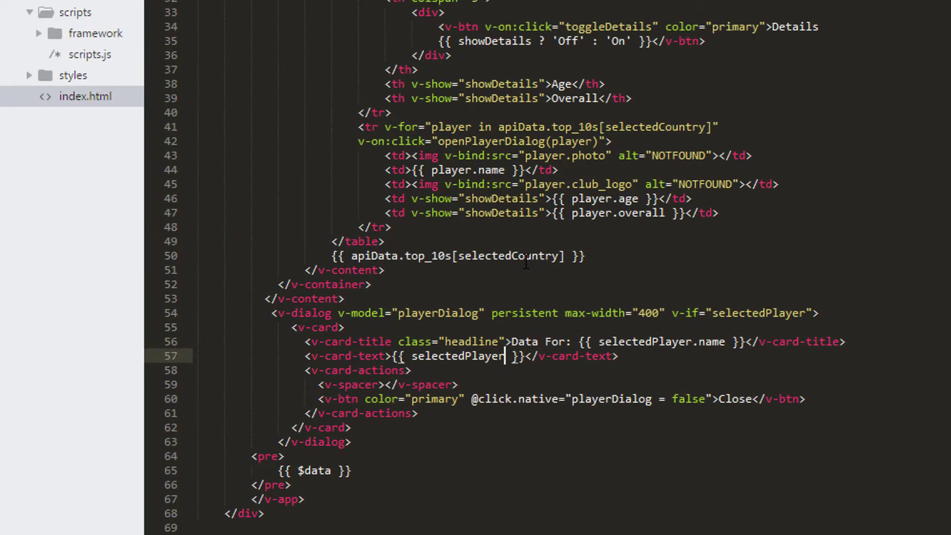